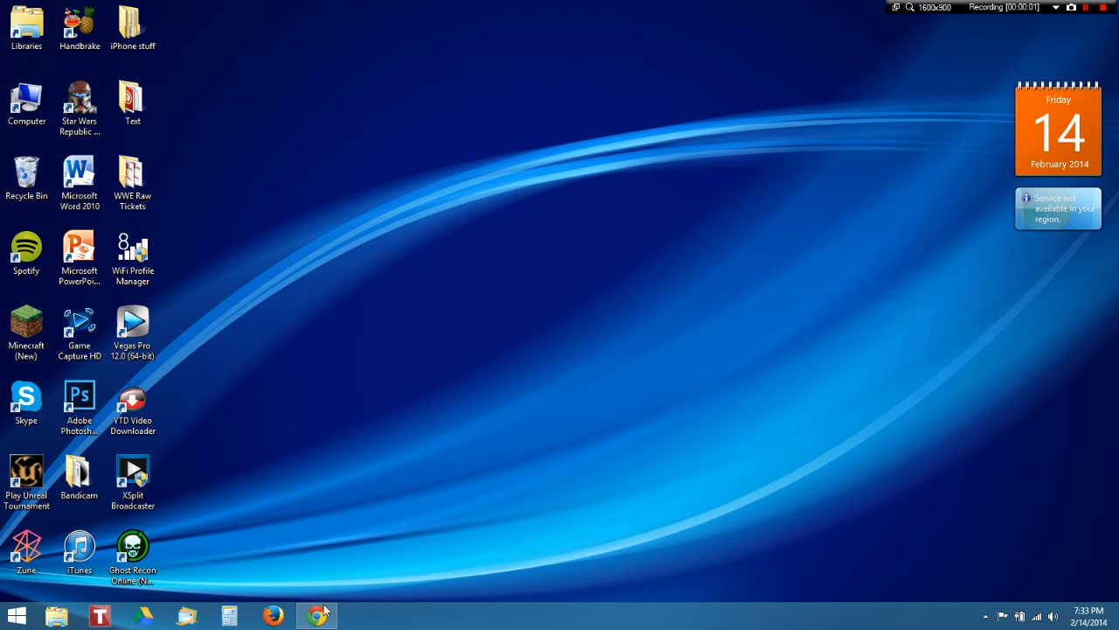
Return to the WiFi password video page in the browser and scroll through it
{"action": "left_click", "coordinate": [317, 616]}
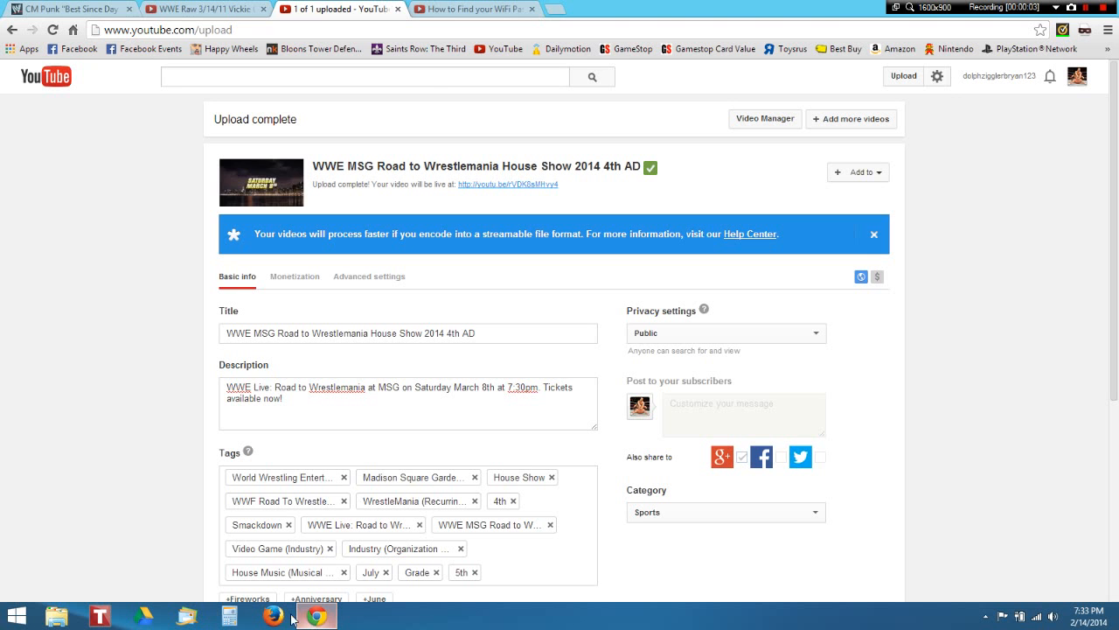
{"action": "left_click", "coordinate": [473, 9]}
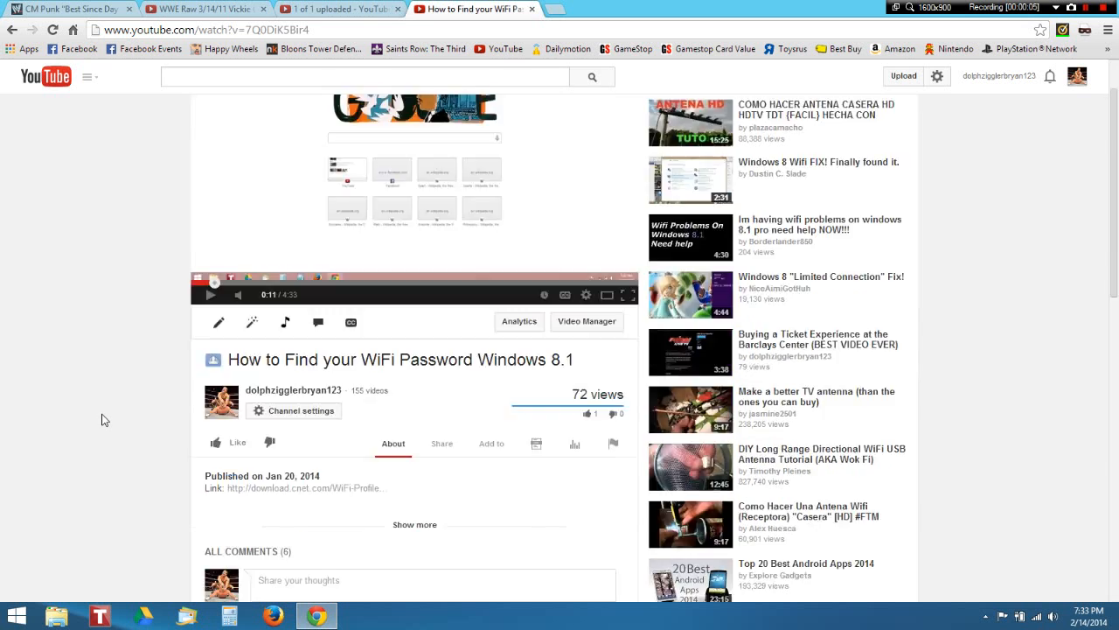
{"action": "scroll", "scroll_direction": "down", "scroll_amount": 3}
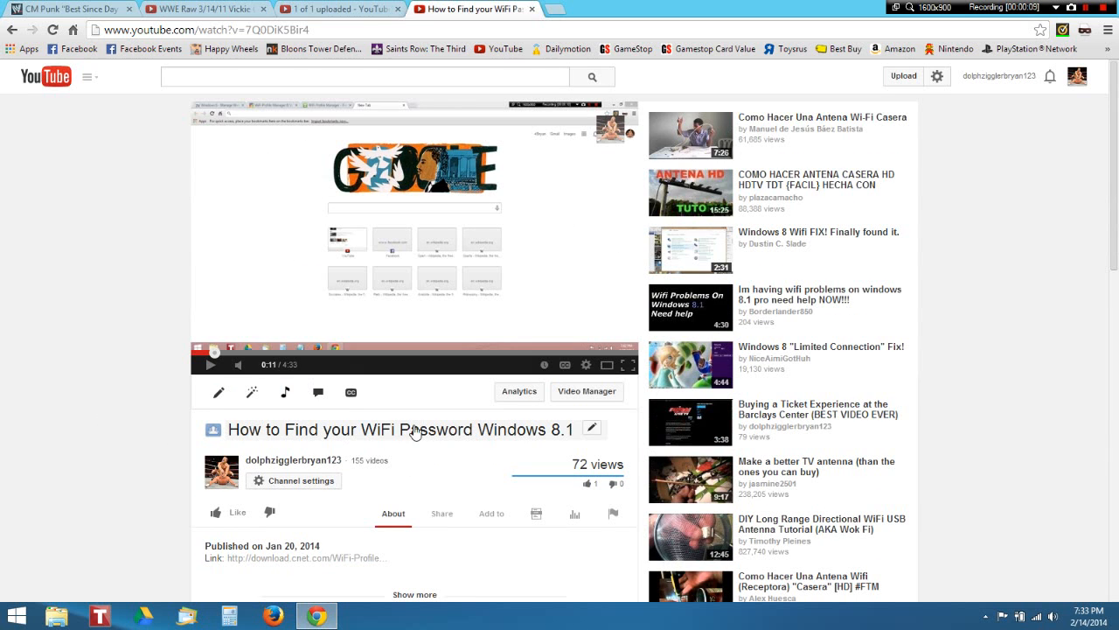
{"action": "scroll", "scroll_direction": "down", "scroll_amount": 3}
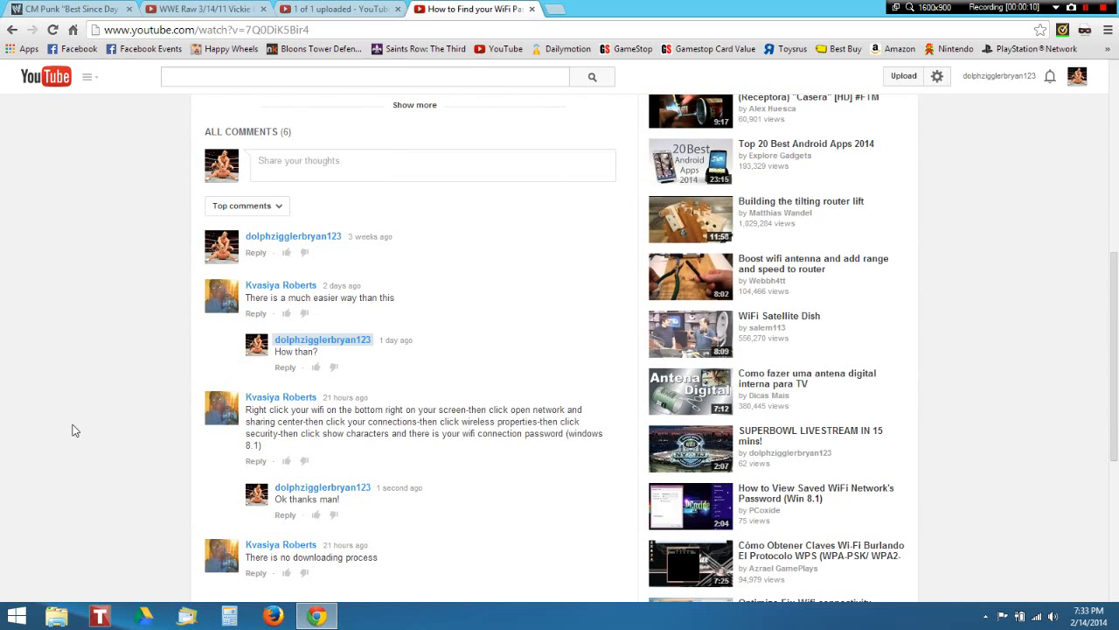
{"action": "mouse_move", "coordinate": [239, 308]}
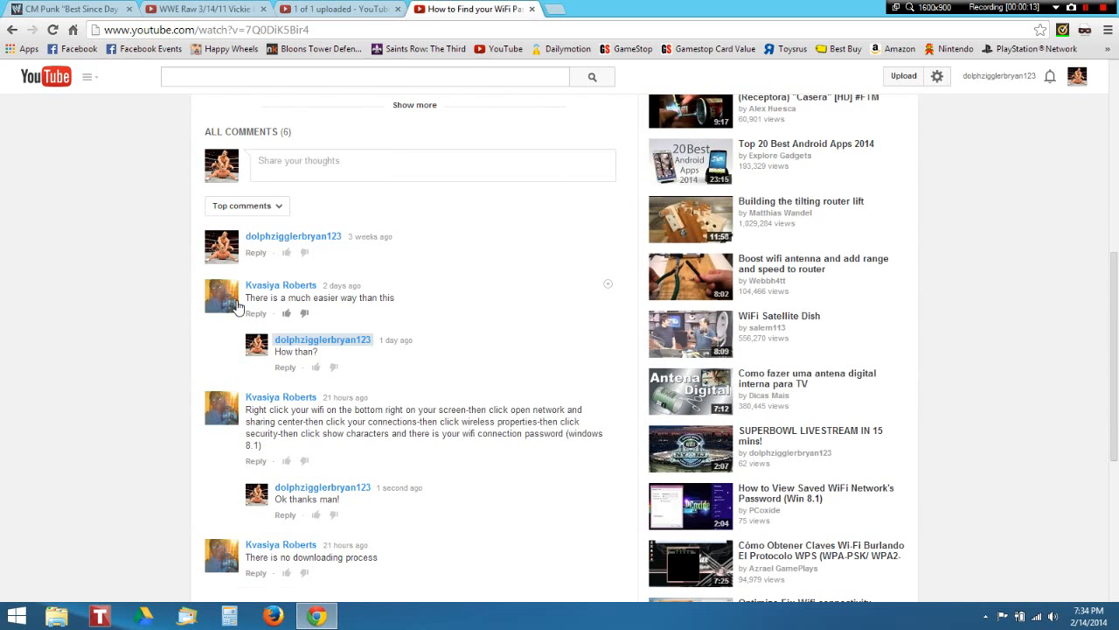
{"action": "mouse_move", "coordinate": [219, 385]}
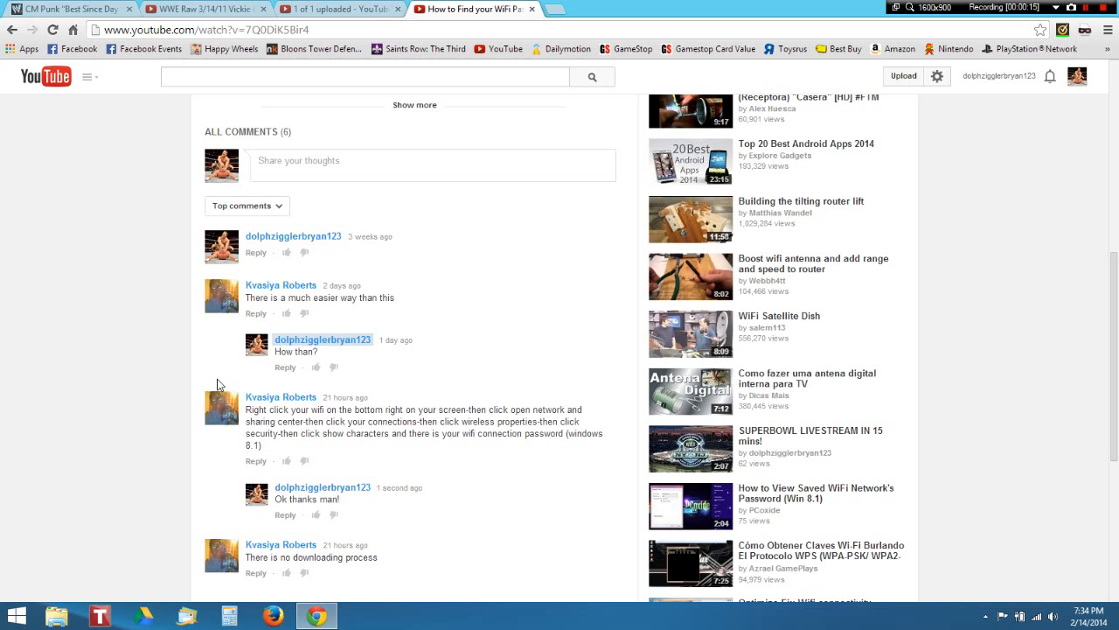
{"action": "mouse_move", "coordinate": [184, 399]}
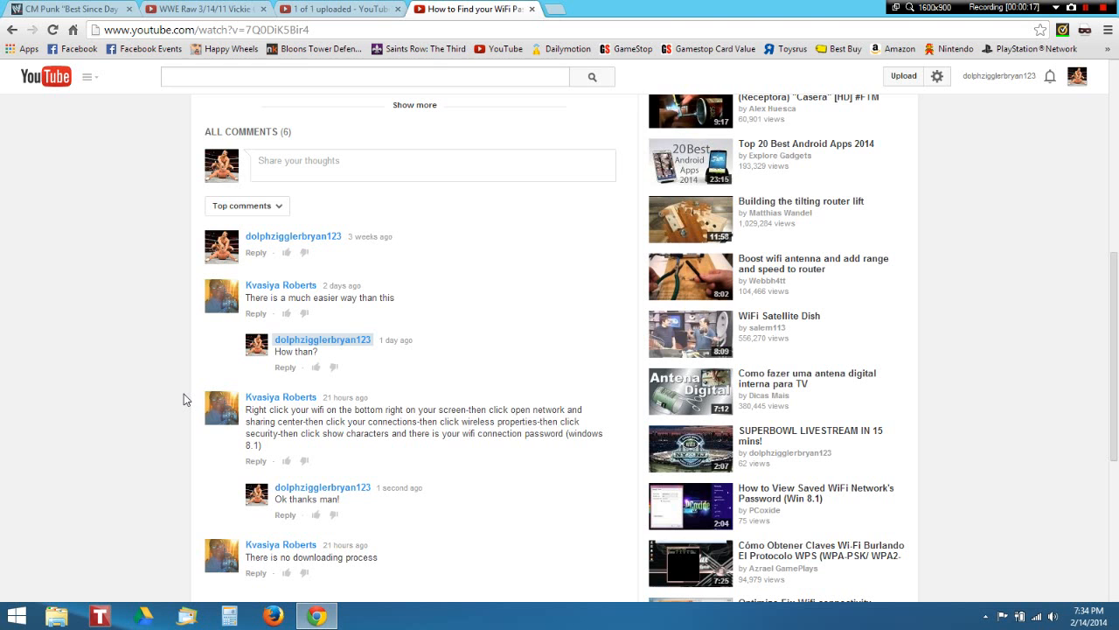
{"action": "scroll", "scroll_direction": "down", "scroll_amount": 3}
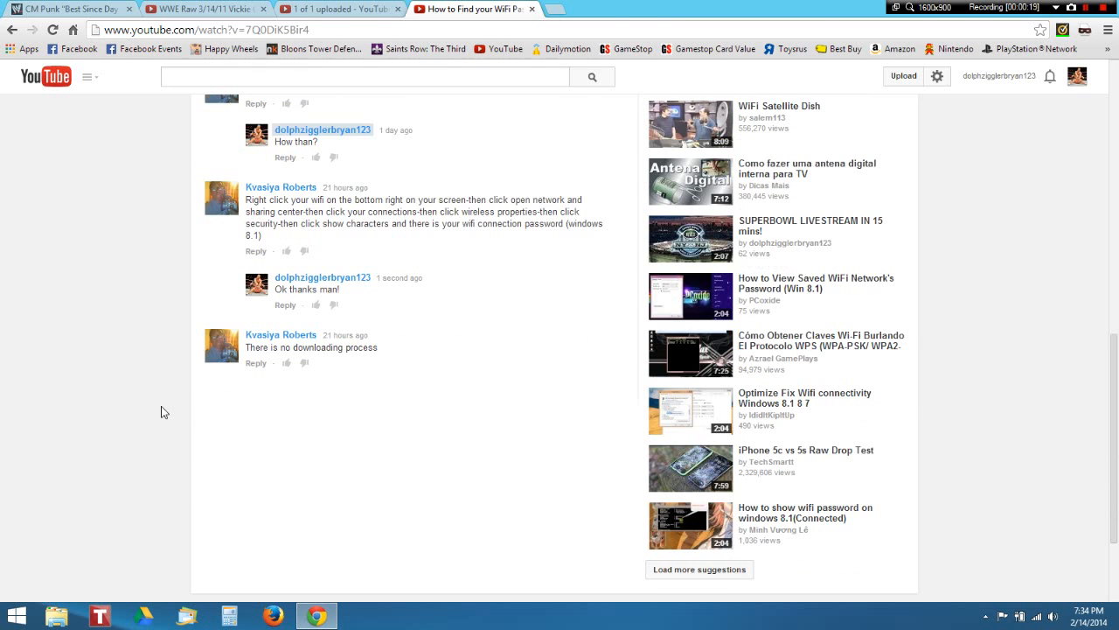
{"action": "scroll", "scroll_direction": "up", "scroll_amount": 3}
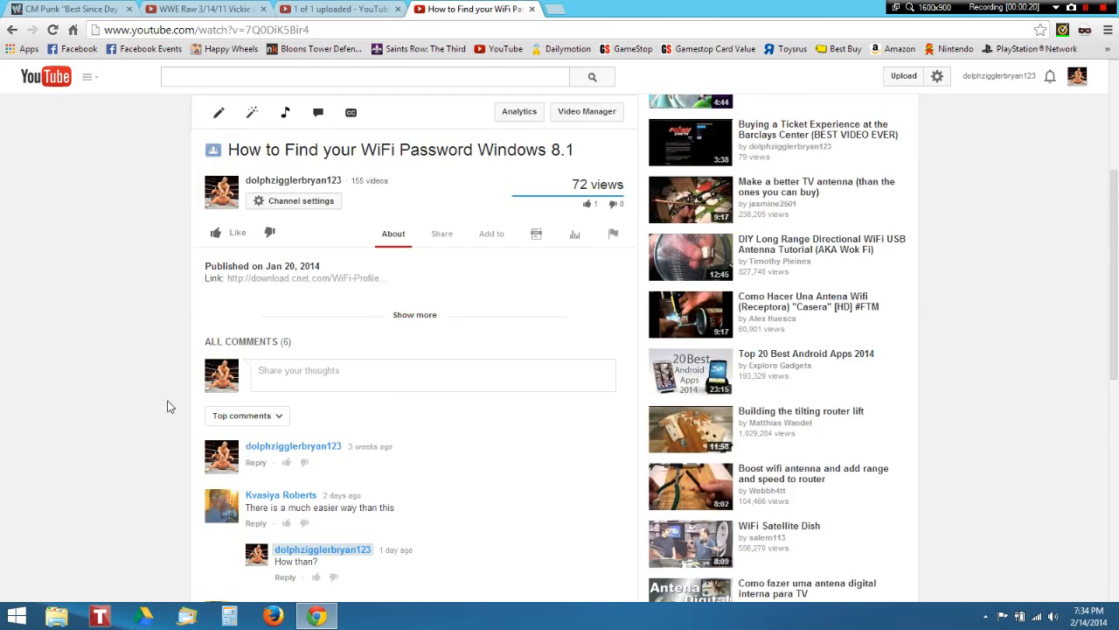
{"action": "scroll", "scroll_direction": "down", "scroll_amount": 3}
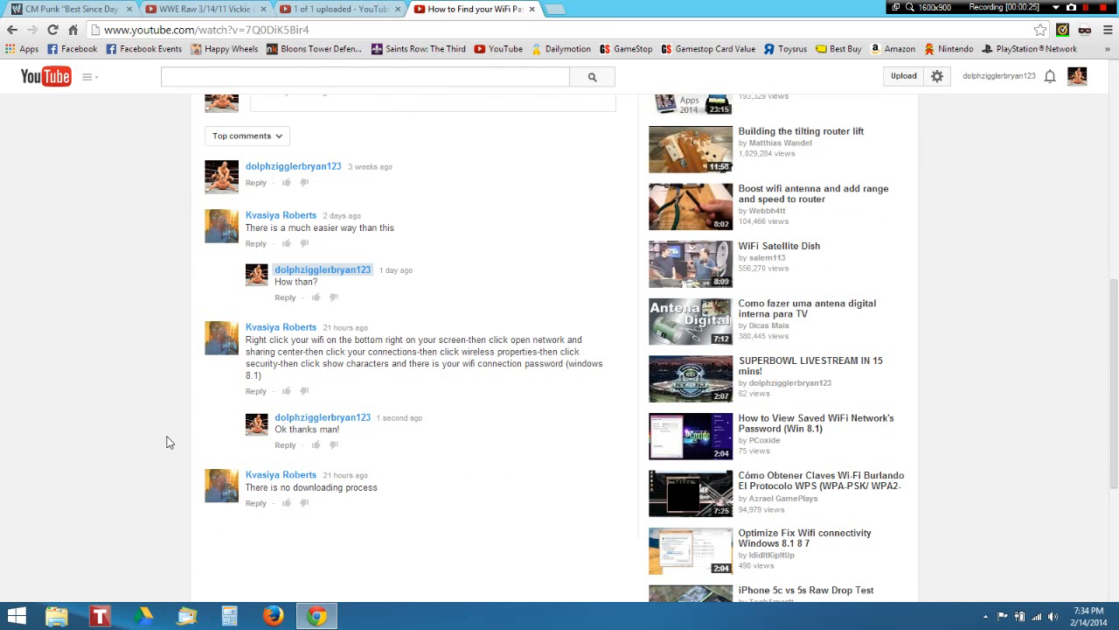
{"action": "scroll", "scroll_direction": "up", "scroll_amount": 3}
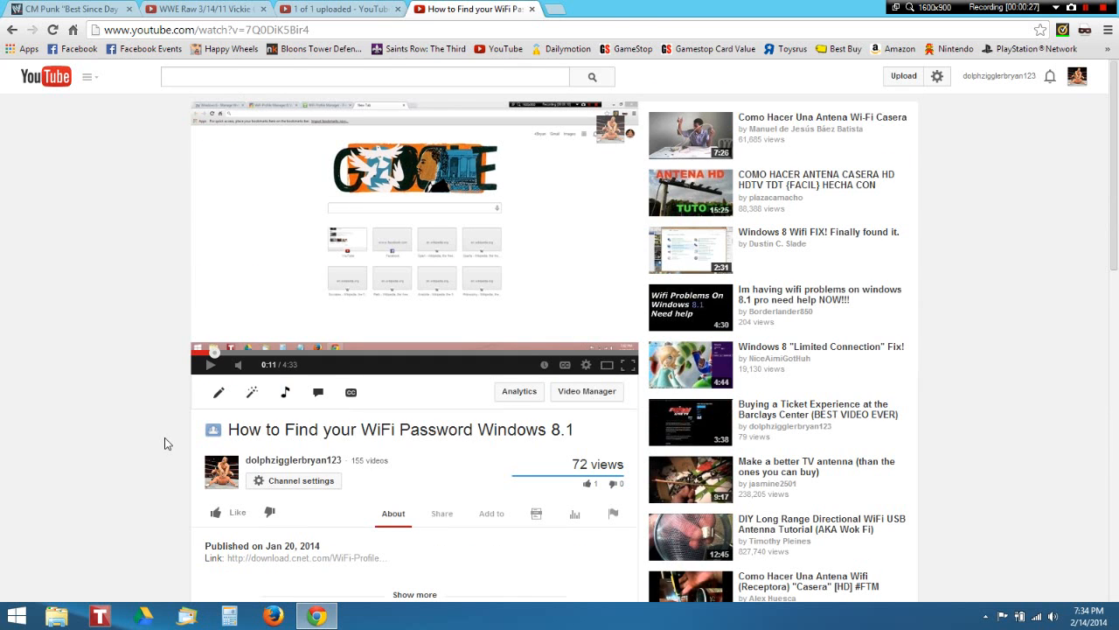
{"action": "left_click", "coordinate": [586, 364]}
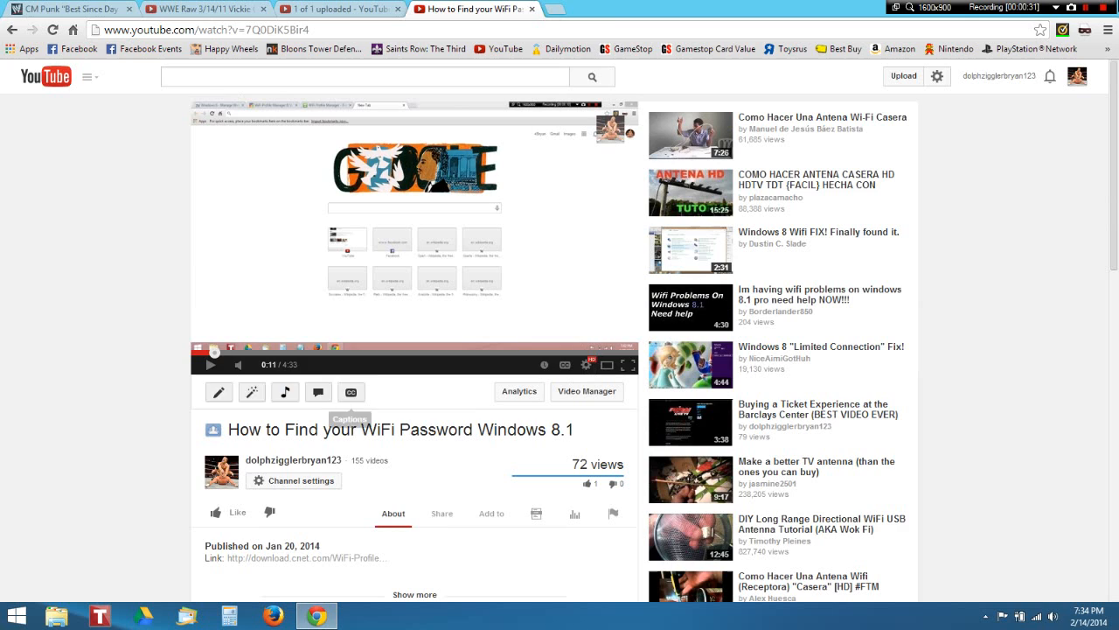
{"action": "mouse_move", "coordinate": [858, 333]}
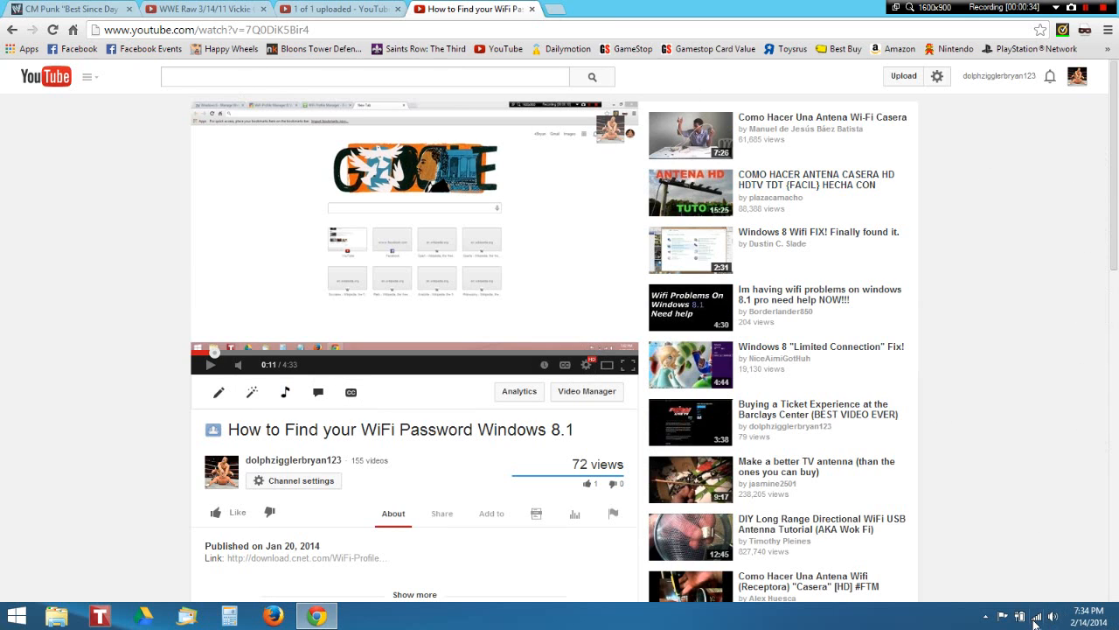
{"action": "mouse_move", "coordinate": [1032, 538]}
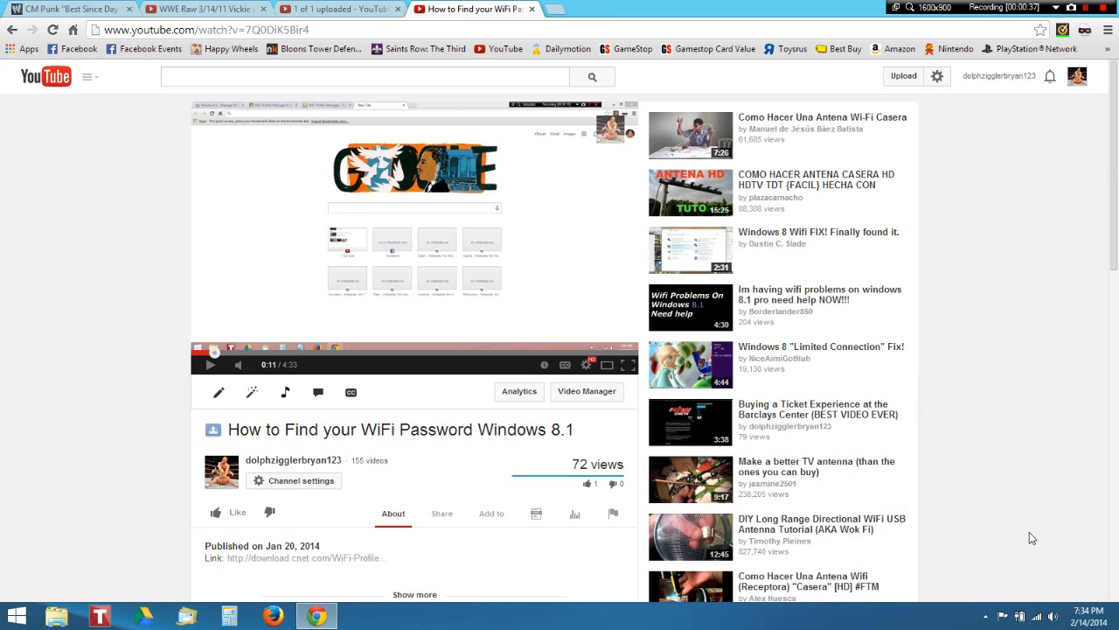
{"action": "mouse_move", "coordinate": [903, 190]}
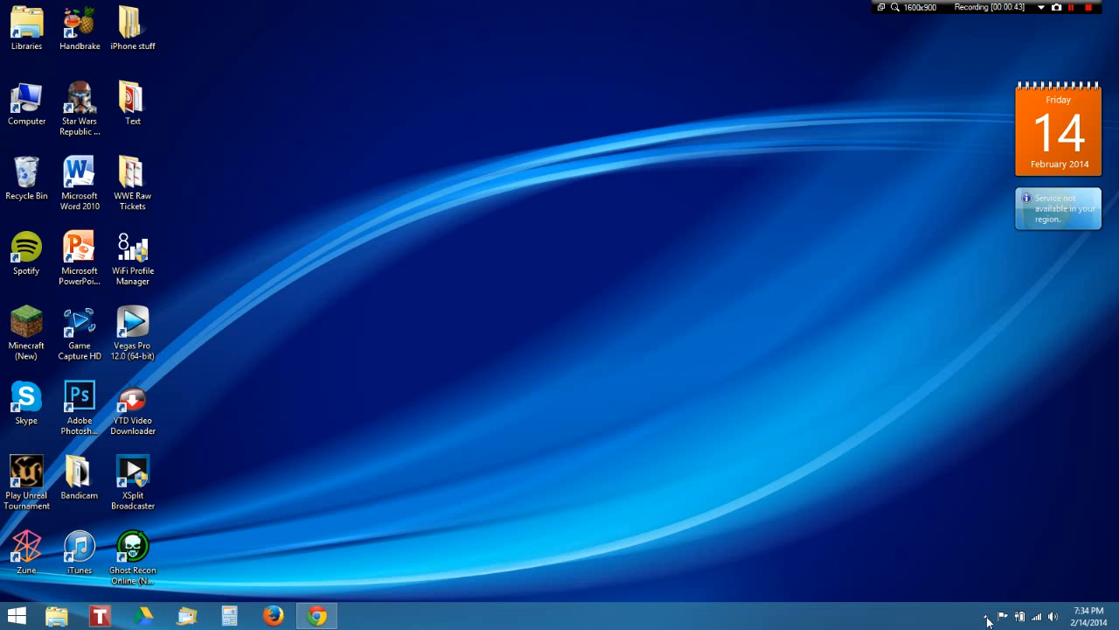
Check the connected network, then launch WiFi Profile Manager to list saved networks and close it
{"action": "right_click", "coordinate": [986, 617]}
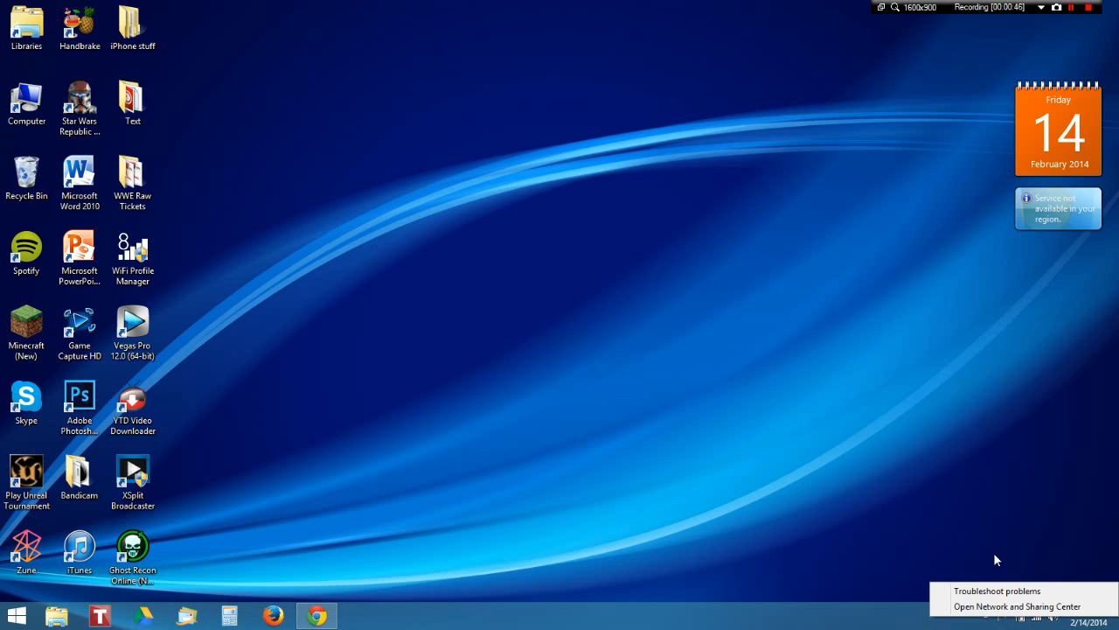
{"action": "mouse_move", "coordinate": [429, 430]}
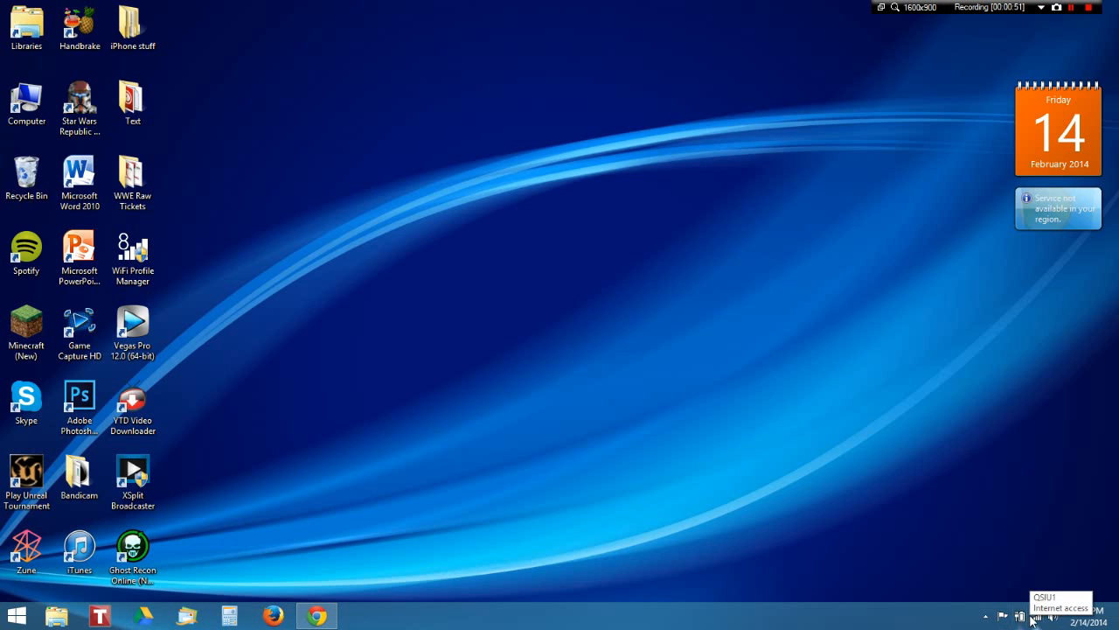
{"action": "left_click", "coordinate": [1019, 615]}
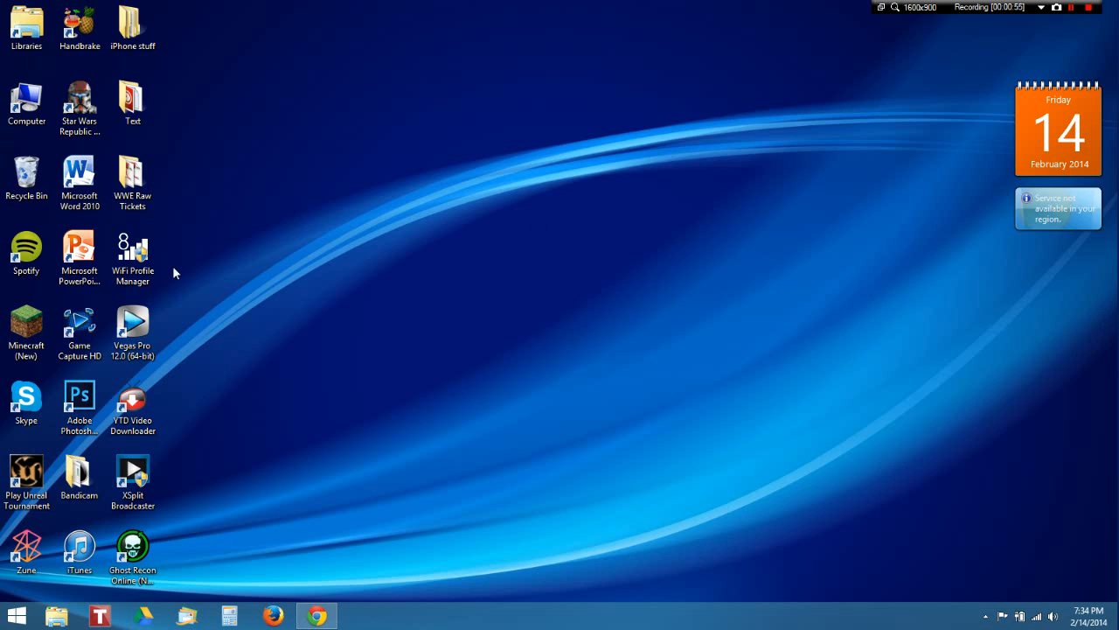
{"action": "left_click", "coordinate": [133, 253]}
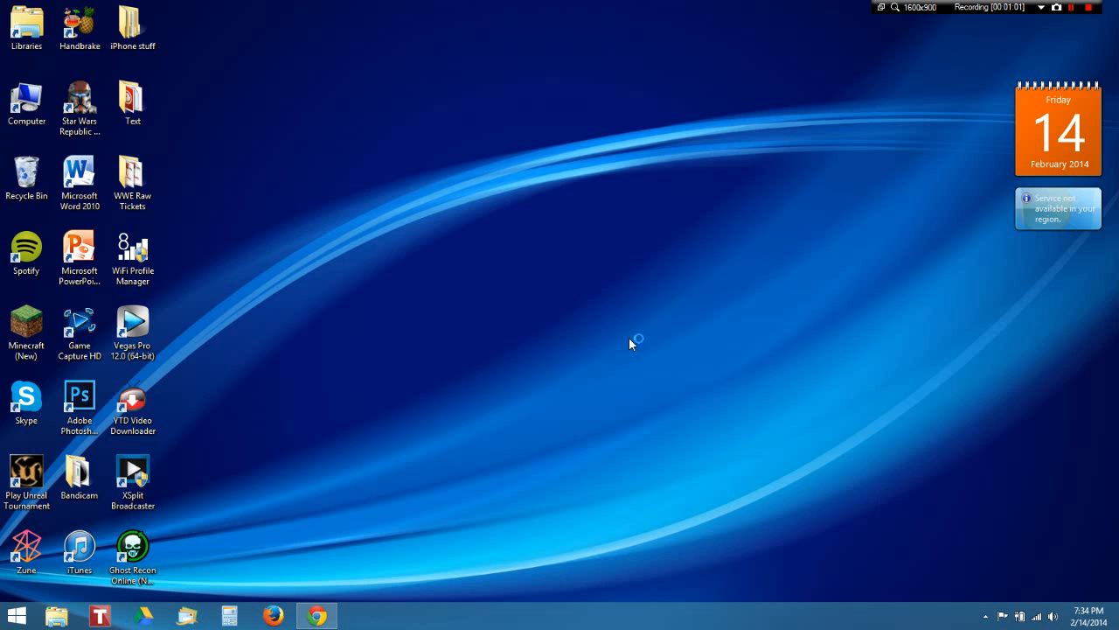
{"action": "double_click", "coordinate": [132, 248]}
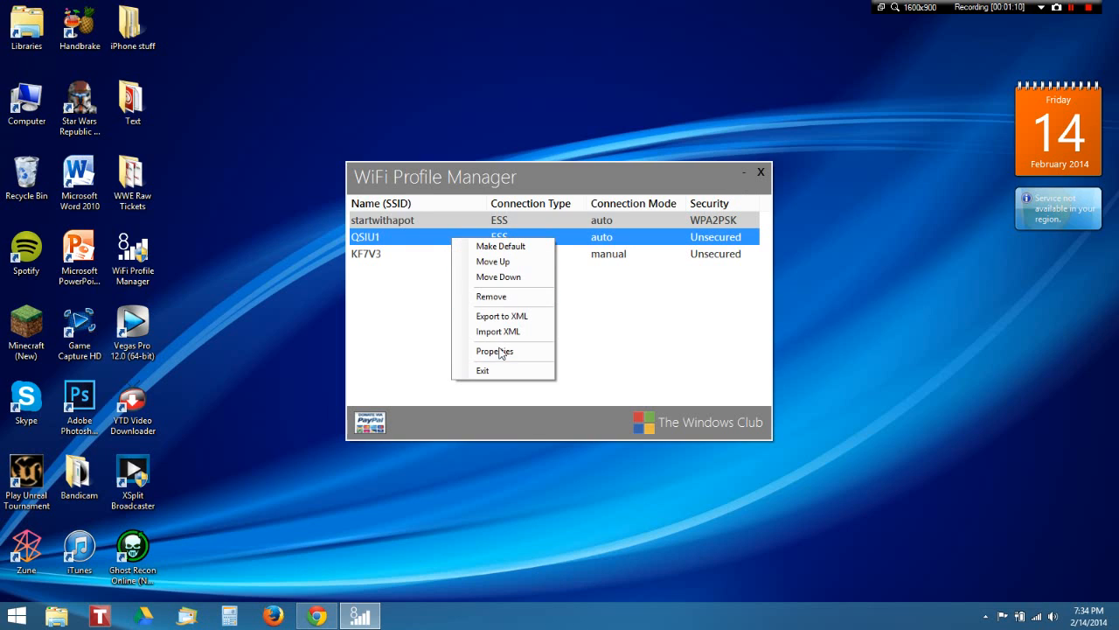
{"action": "left_click", "coordinate": [495, 351]}
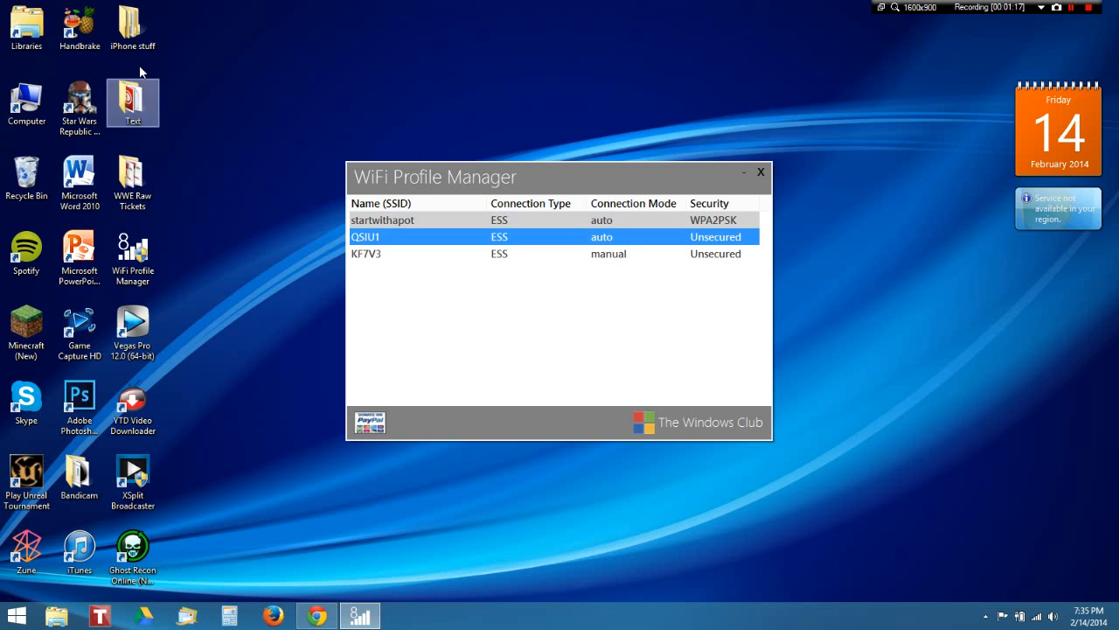
{"action": "left_click", "coordinate": [760, 171]}
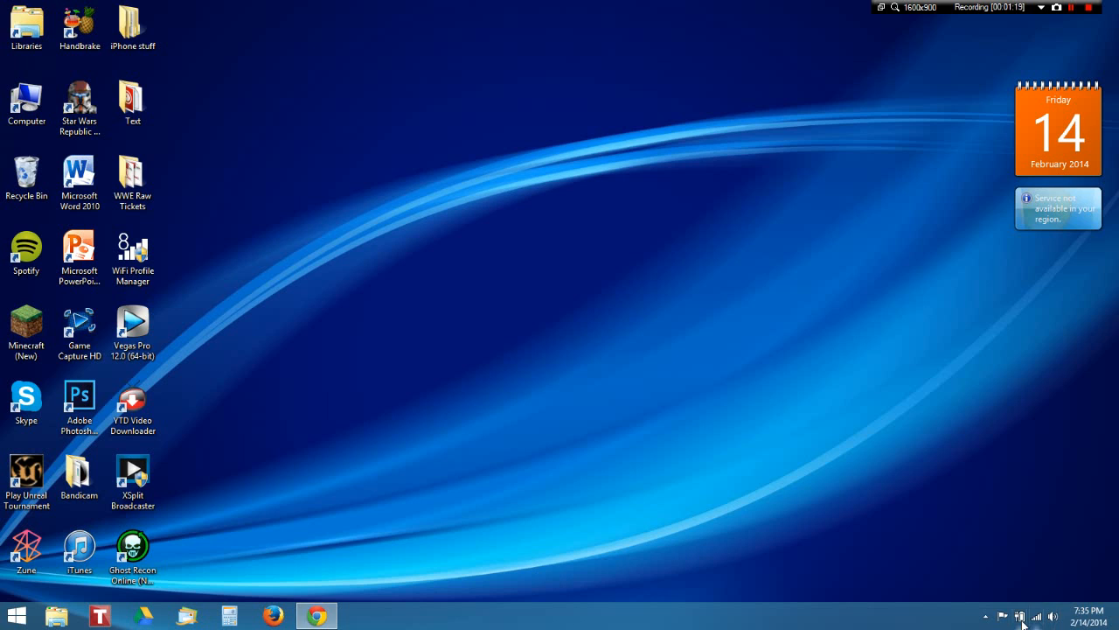
Open Network and Sharing Center from the Wi-Fi tray icon's menu
{"action": "right_click", "coordinate": [1021, 616]}
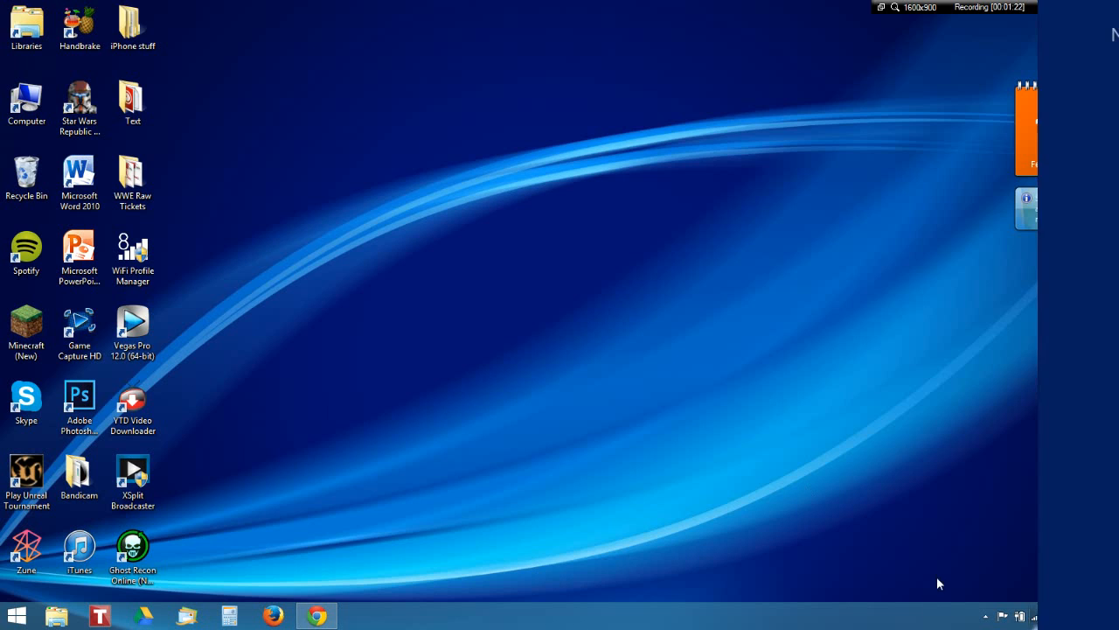
{"action": "right_click", "coordinate": [1019, 615]}
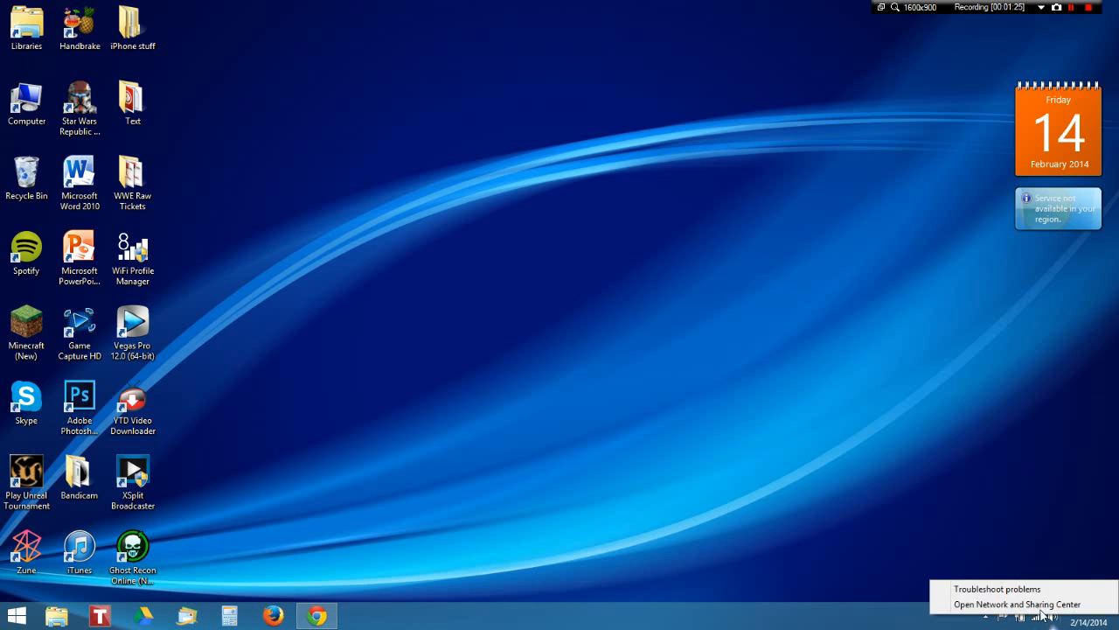
{"action": "left_click", "coordinate": [1016, 604]}
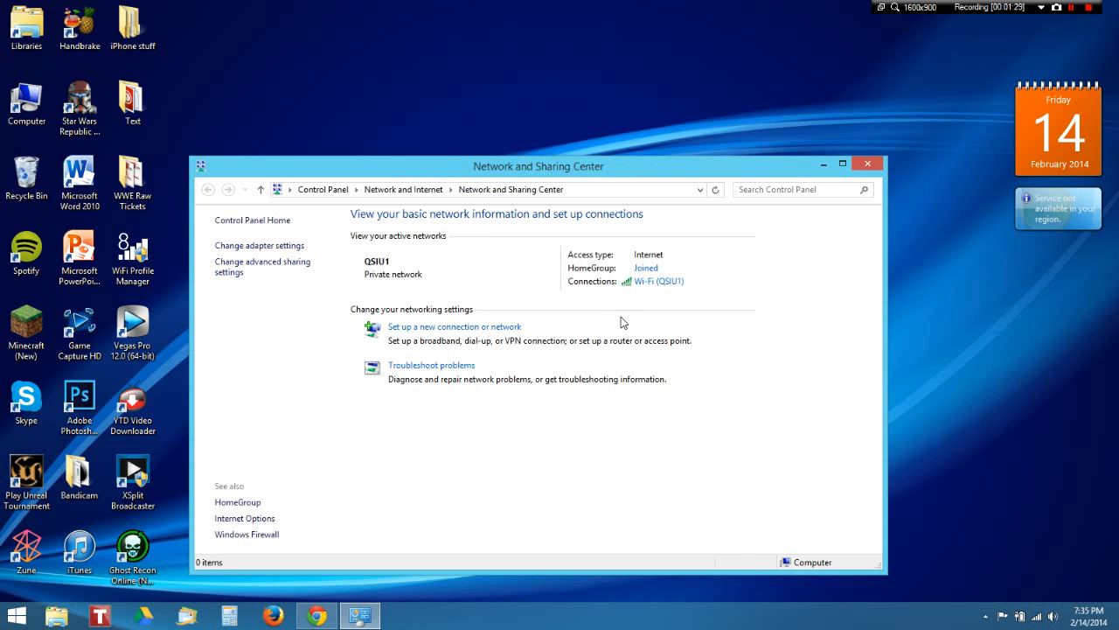
{"action": "mouse_move", "coordinate": [661, 293]}
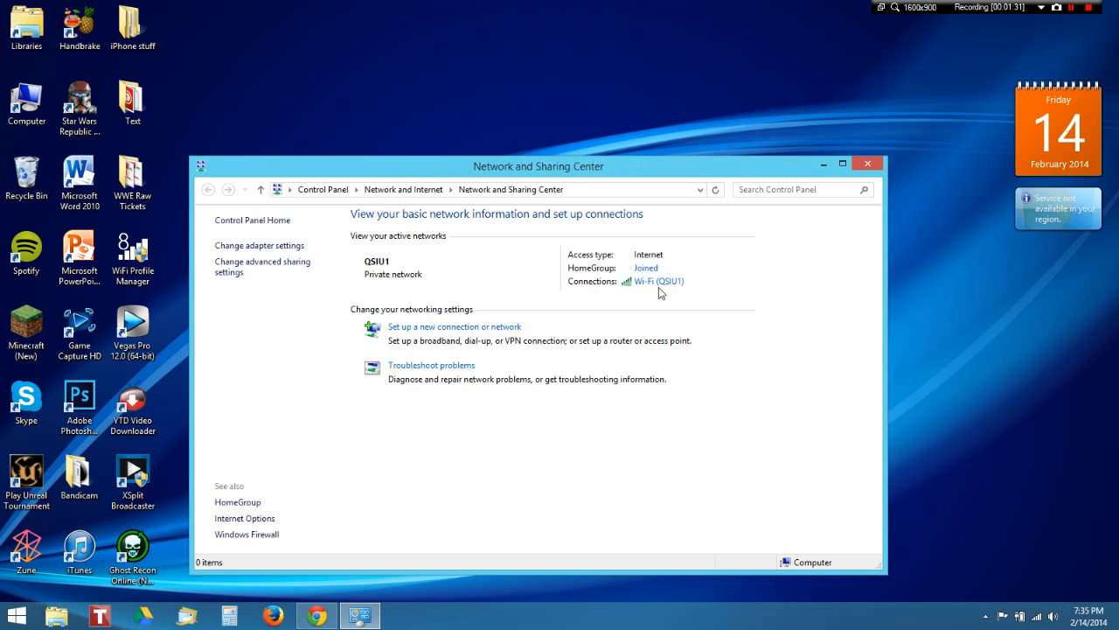
{"action": "mouse_move", "coordinate": [681, 291]}
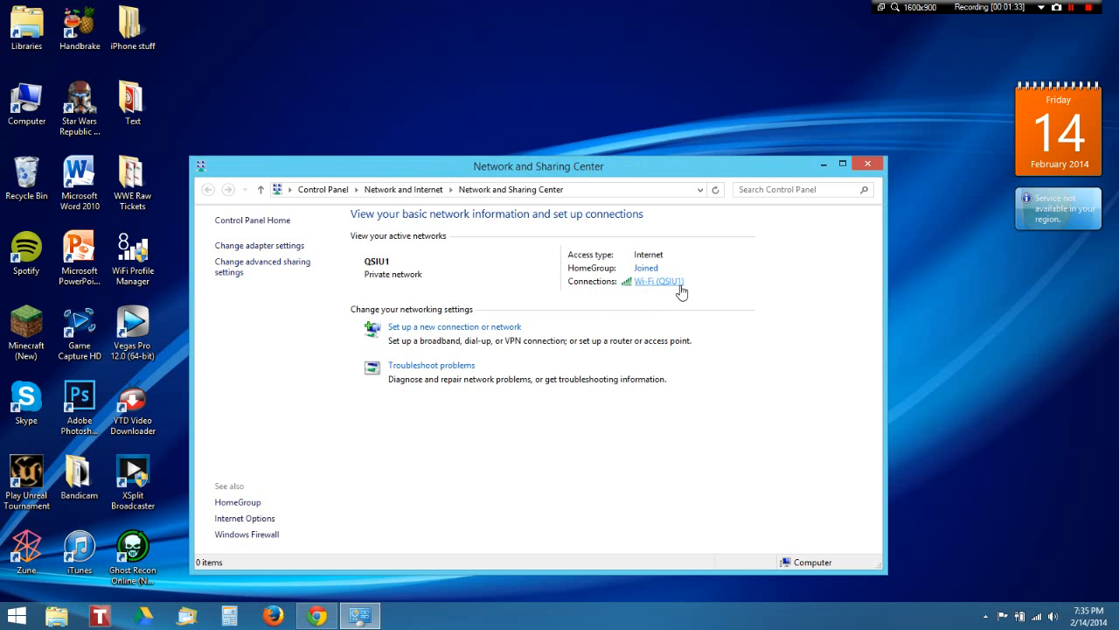
{"action": "left_click", "coordinate": [659, 281]}
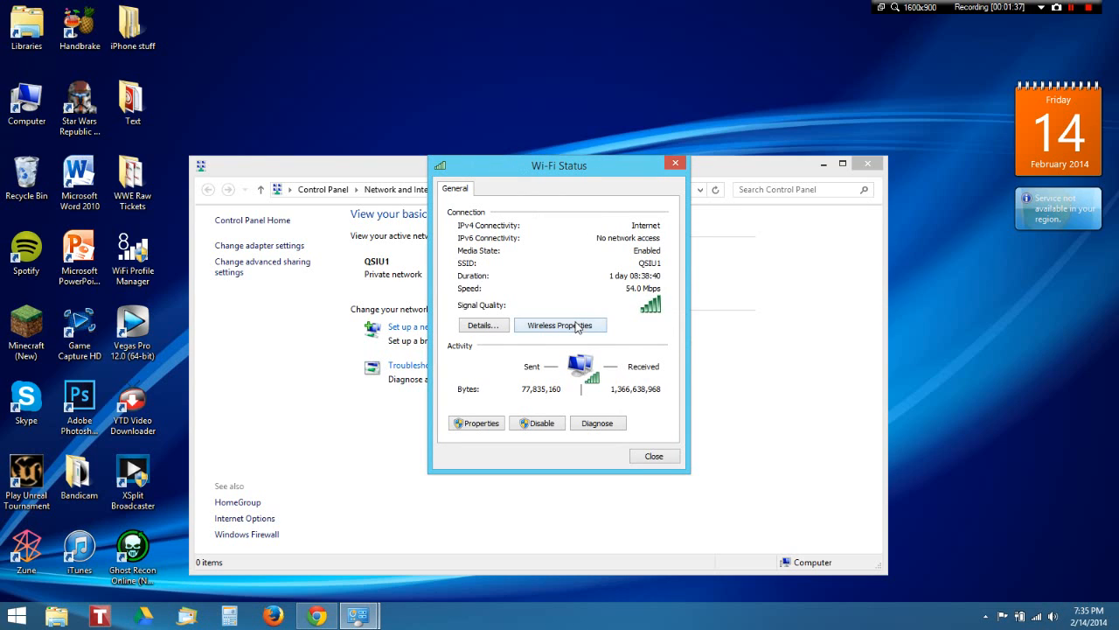
{"action": "left_click", "coordinate": [559, 324]}
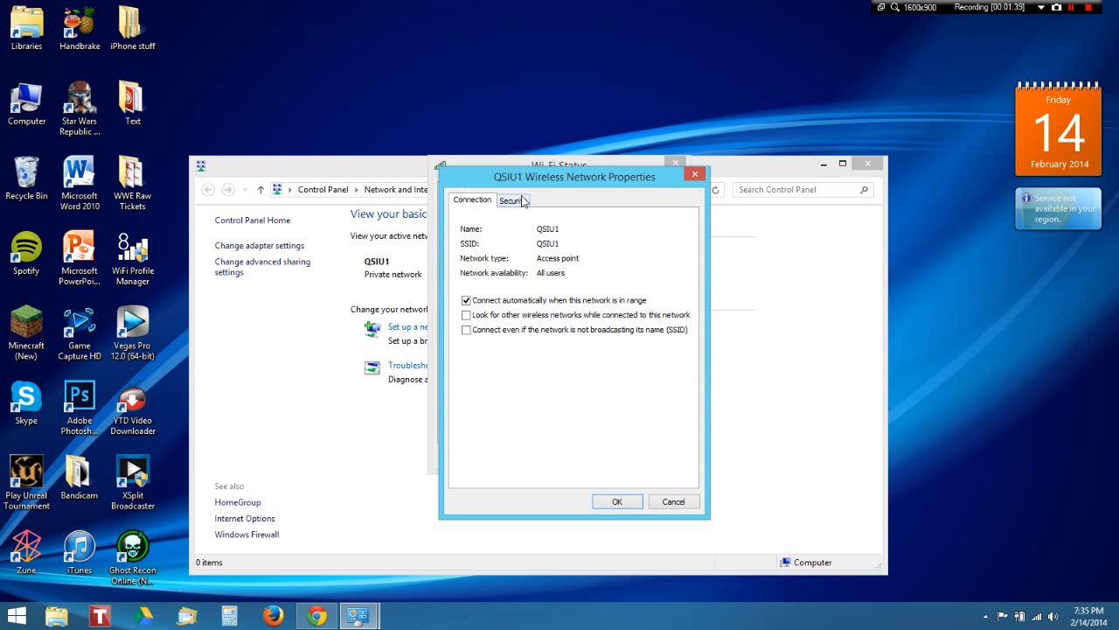
{"action": "left_click", "coordinate": [512, 200]}
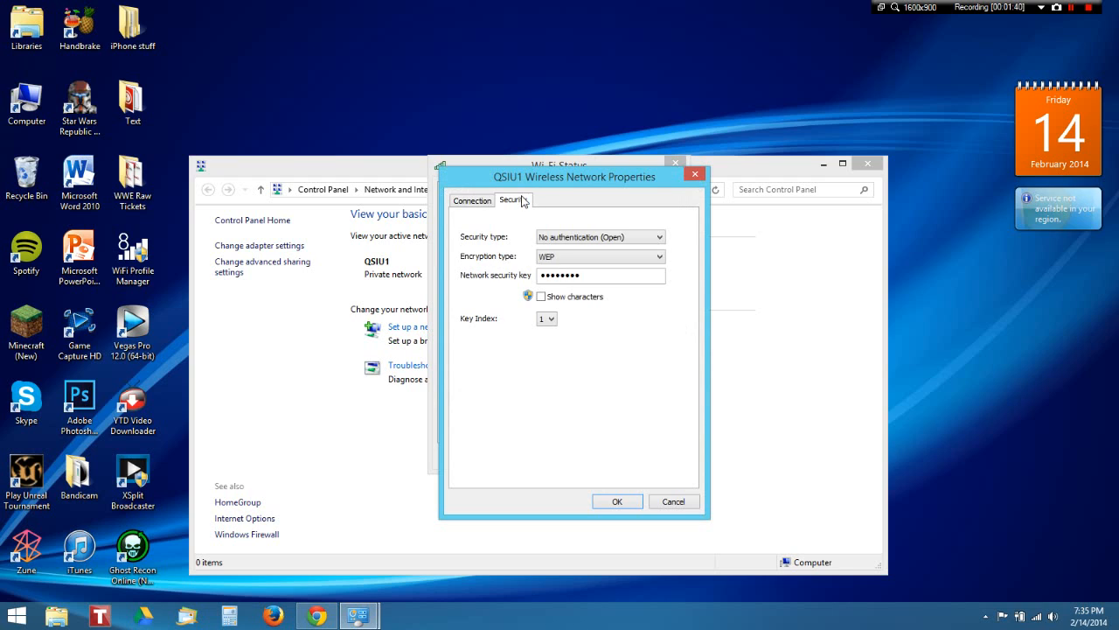
{"action": "left_click", "coordinate": [540, 297]}
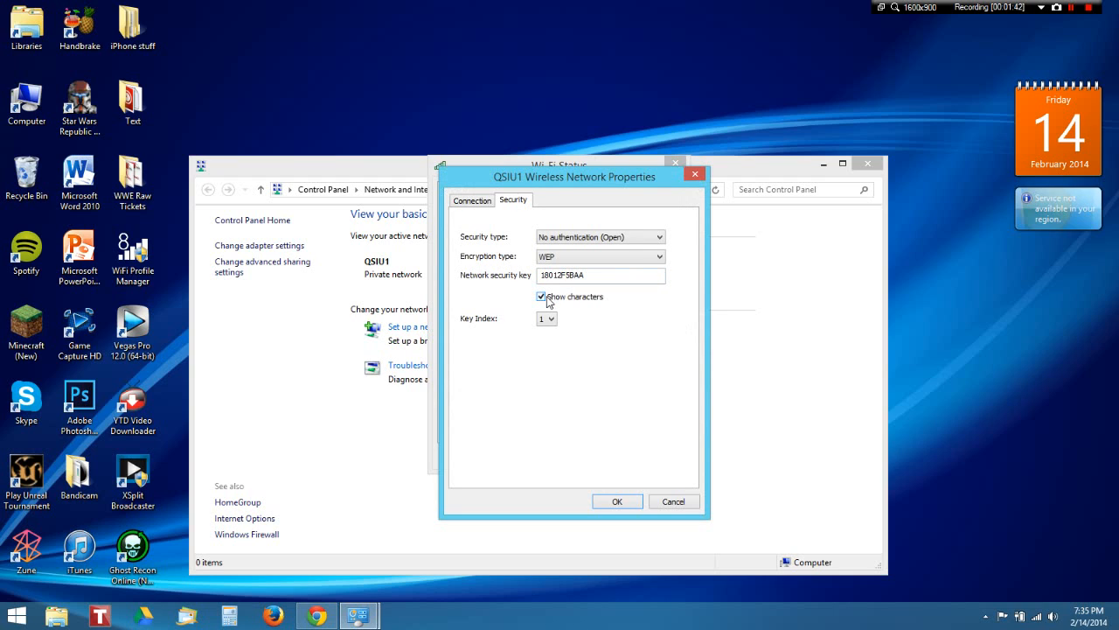
{"action": "left_click", "coordinate": [541, 296]}
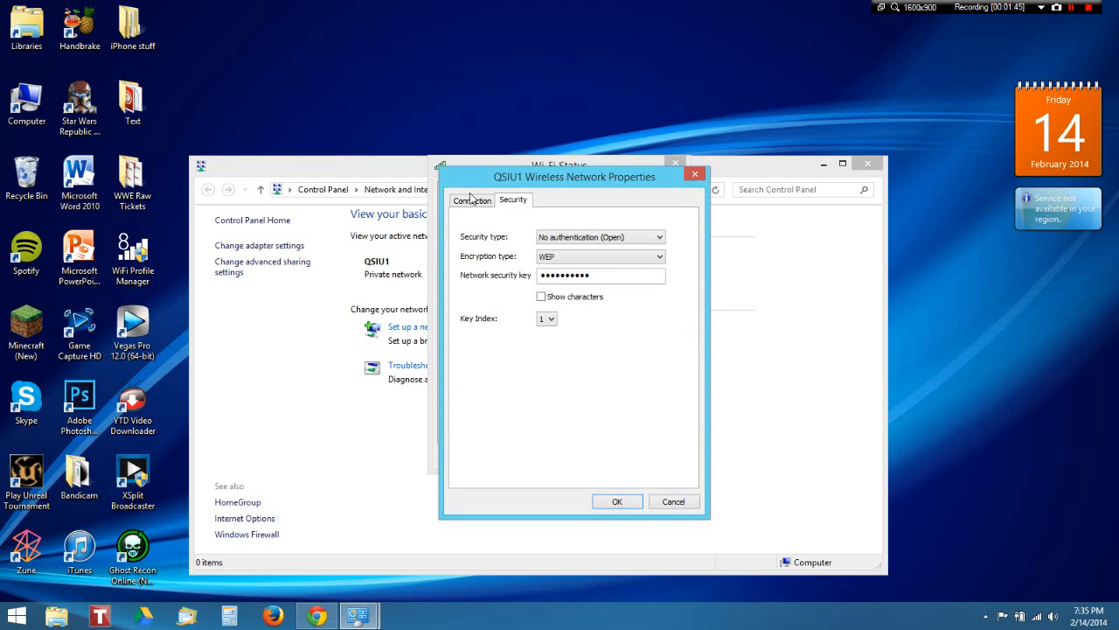
{"action": "left_click", "coordinate": [674, 501]}
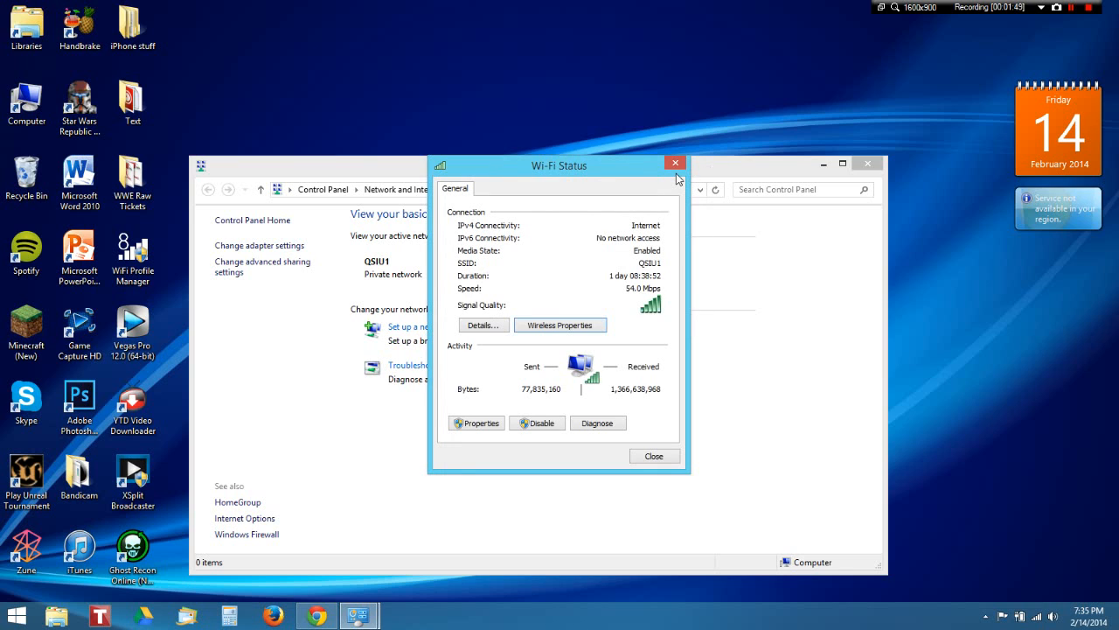
{"action": "left_click", "coordinate": [675, 162]}
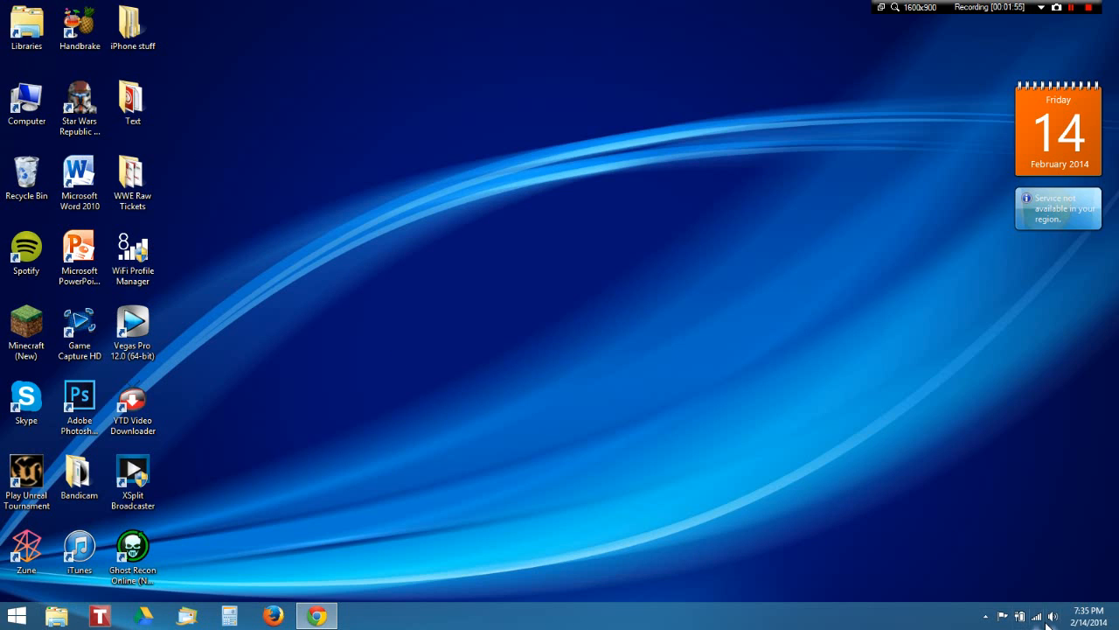
Select KF7V3 in the tray's Networks list and connect to it
{"action": "left_click", "coordinate": [1037, 616]}
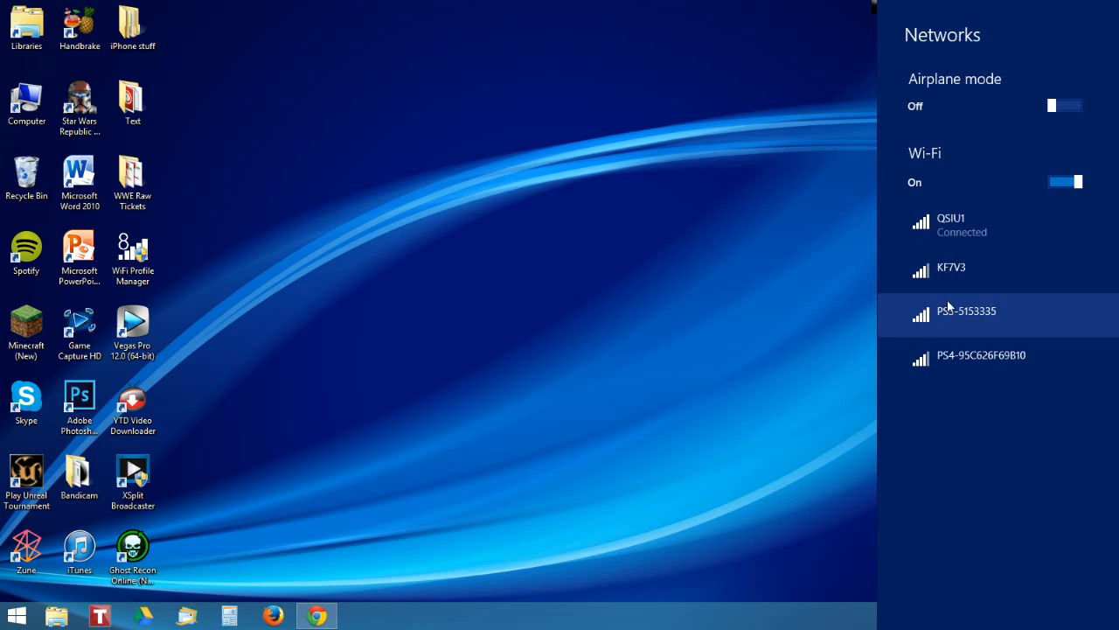
{"action": "mouse_move", "coordinate": [740, 350]}
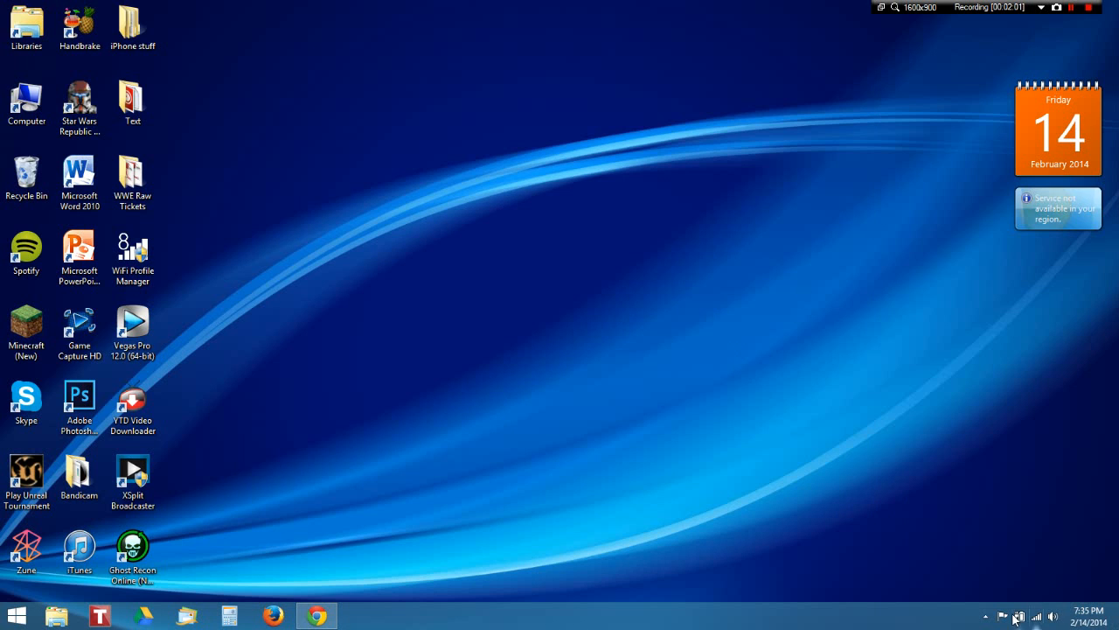
{"action": "left_click", "coordinate": [132, 254]}
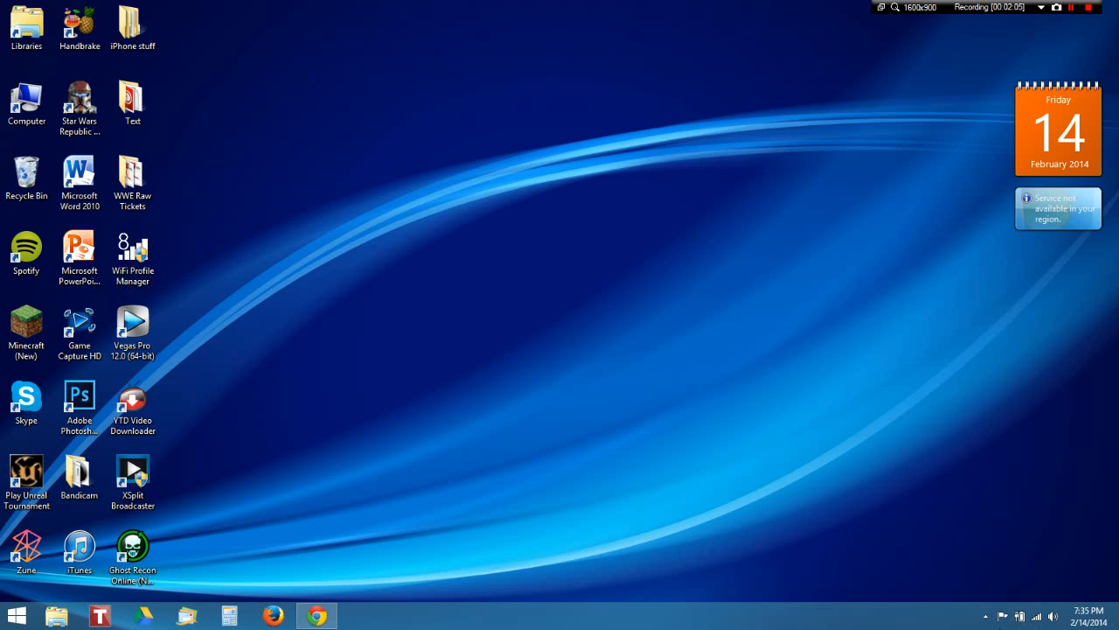
{"action": "left_click", "coordinate": [1036, 617]}
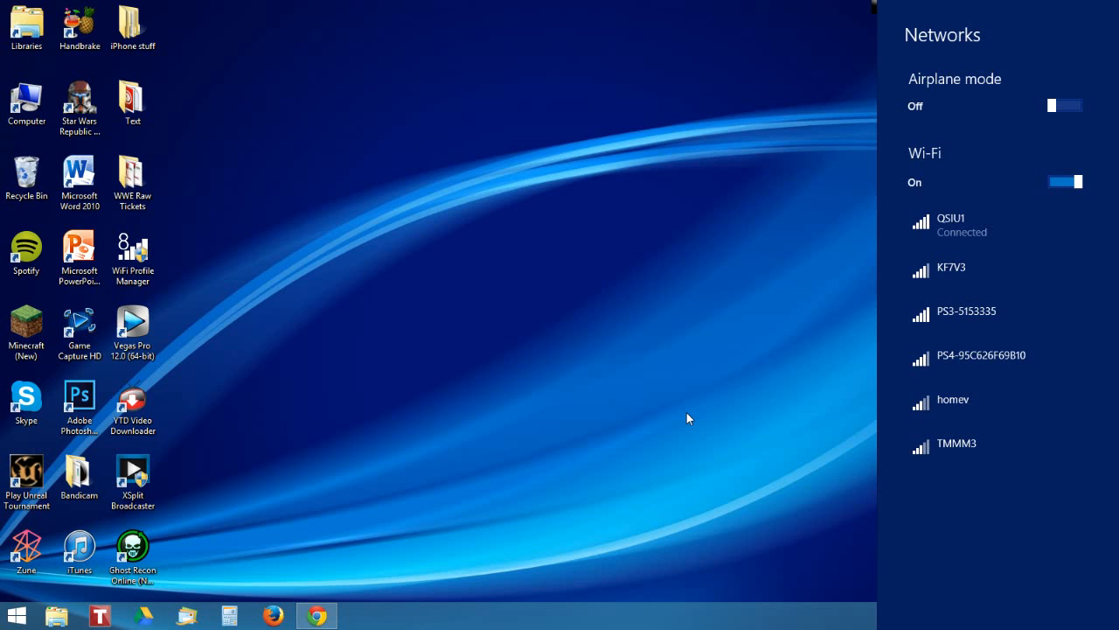
{"action": "left_click", "coordinate": [962, 268]}
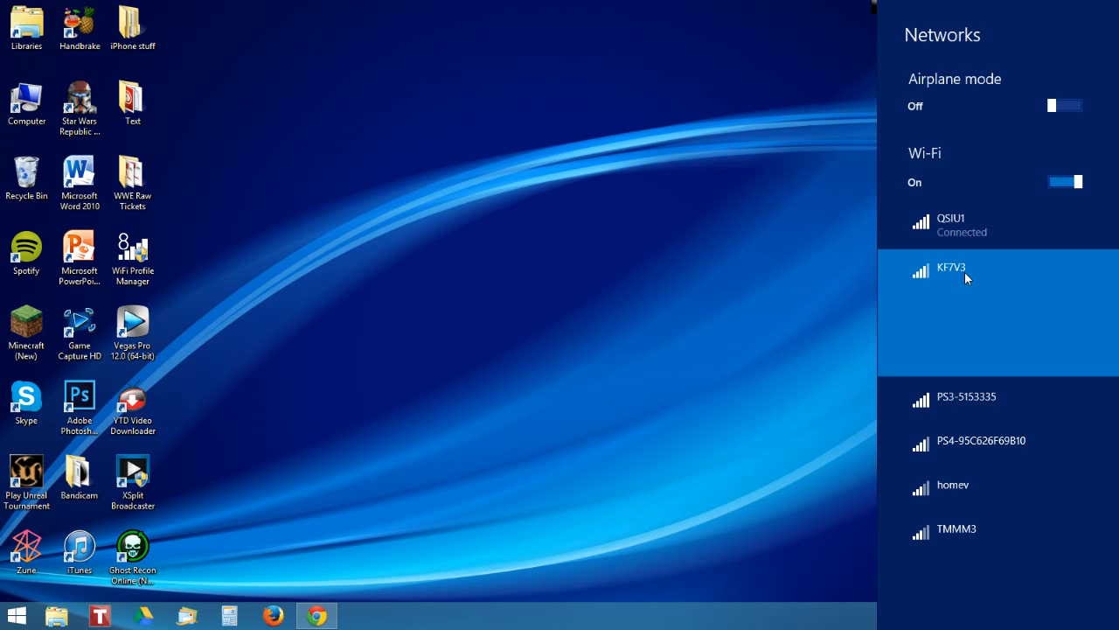
{"action": "left_click", "coordinate": [962, 273]}
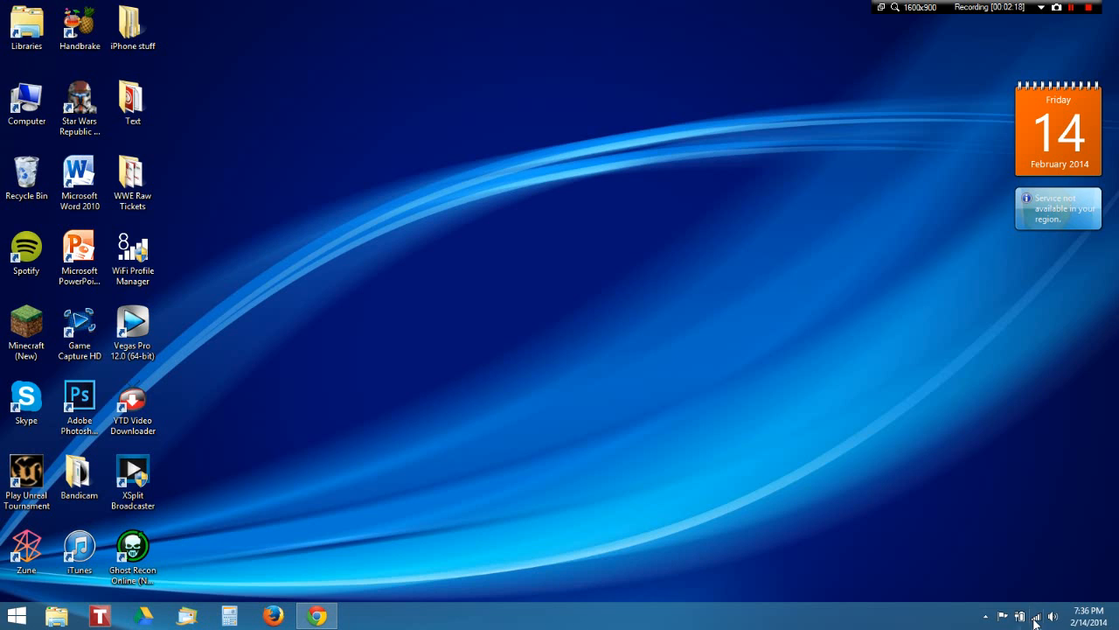
{"action": "left_click", "coordinate": [1036, 616]}
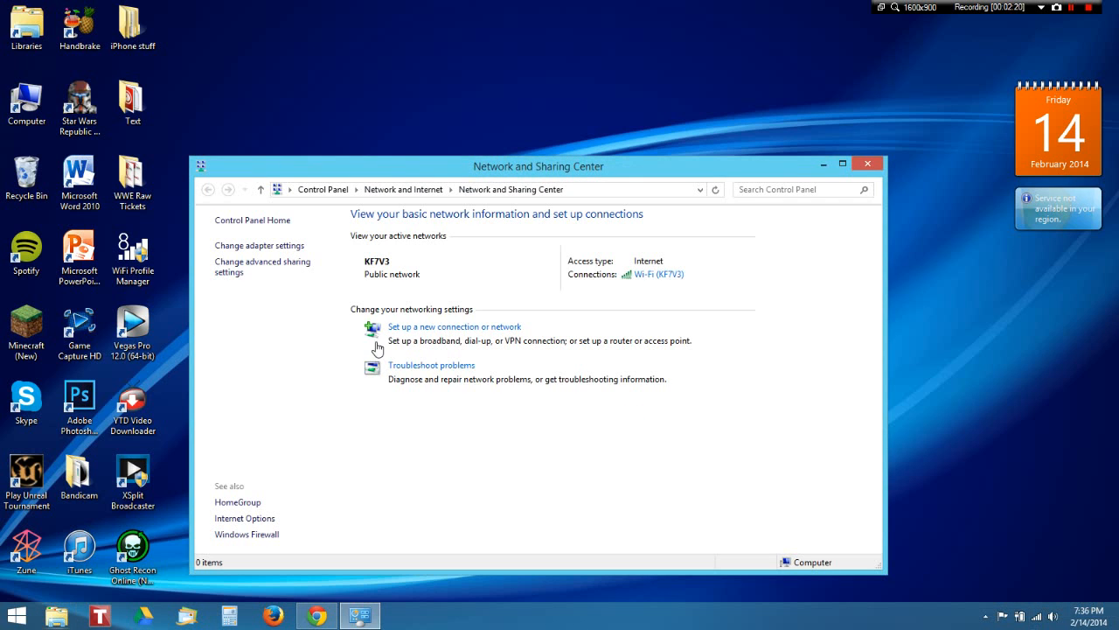
{"action": "left_click", "coordinate": [659, 274]}
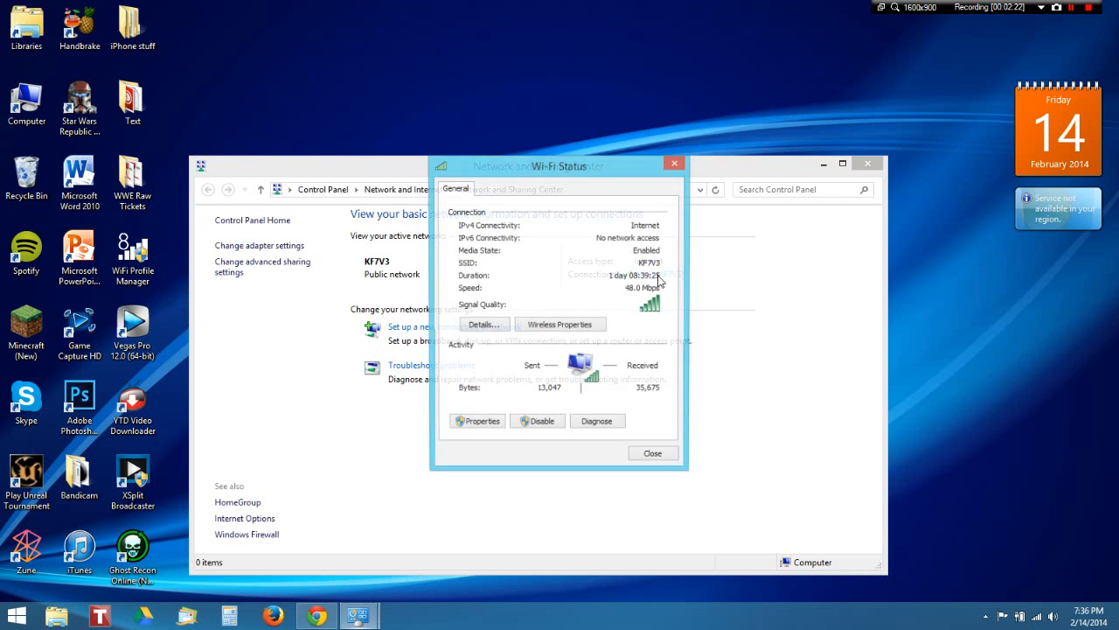
{"action": "left_click", "coordinate": [560, 323]}
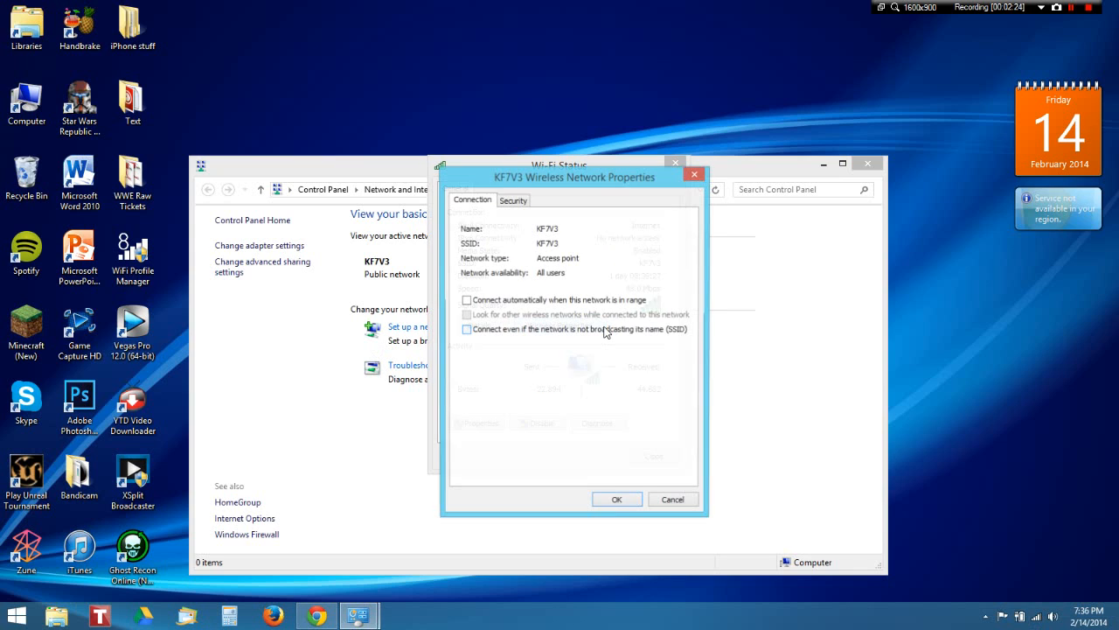
{"action": "left_click", "coordinate": [513, 199]}
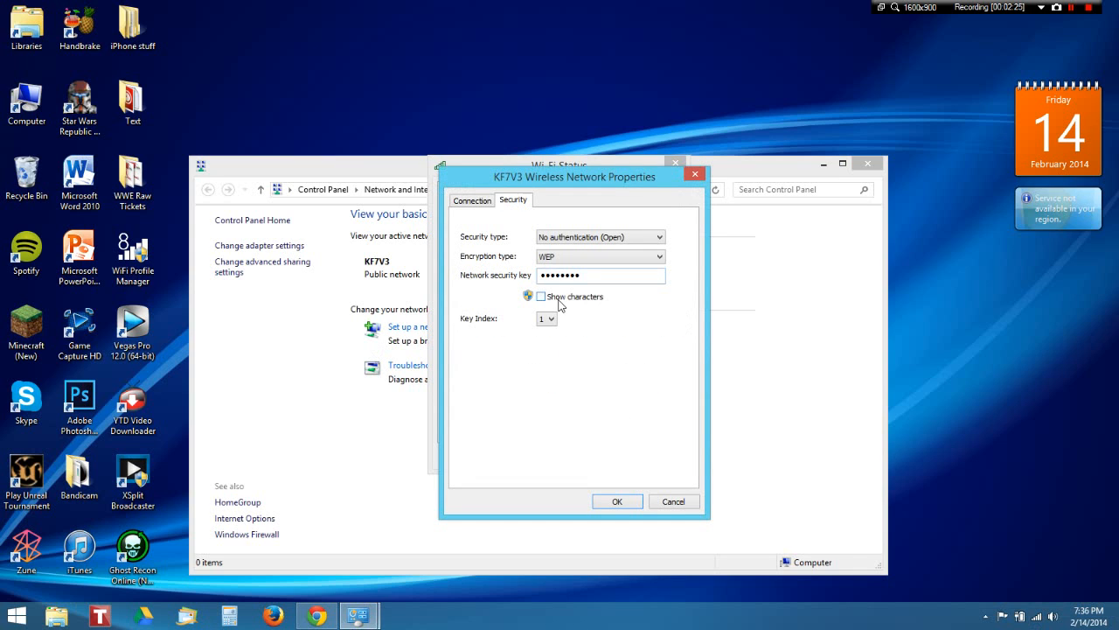
{"action": "left_click", "coordinate": [541, 295]}
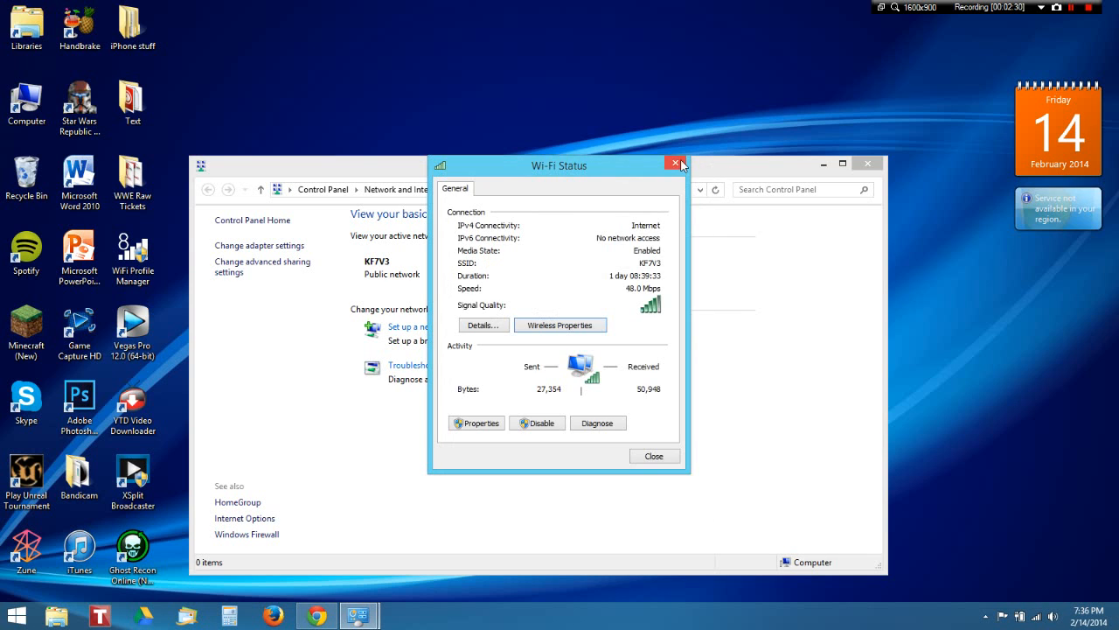
{"action": "left_click", "coordinate": [676, 165]}
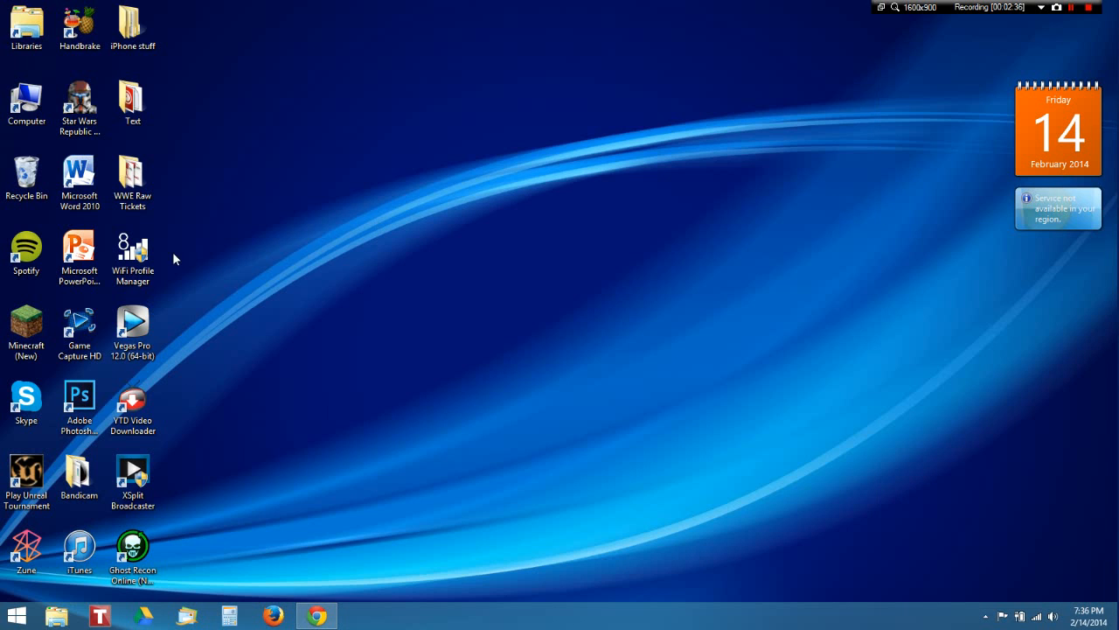
{"action": "left_click", "coordinate": [1037, 616]}
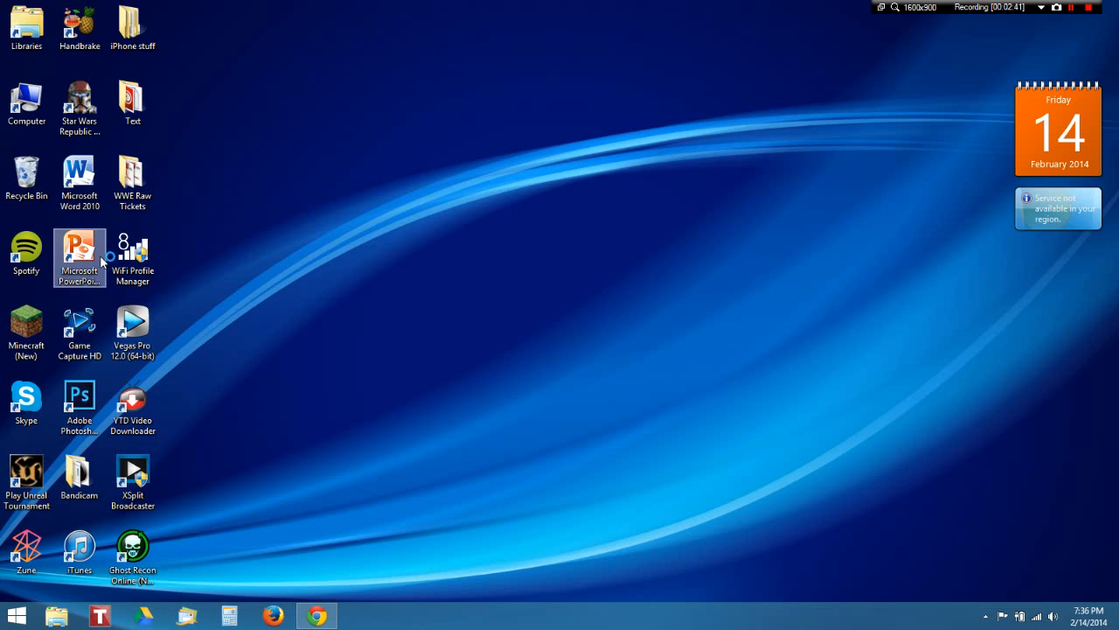
{"action": "double_click", "coordinate": [132, 247]}
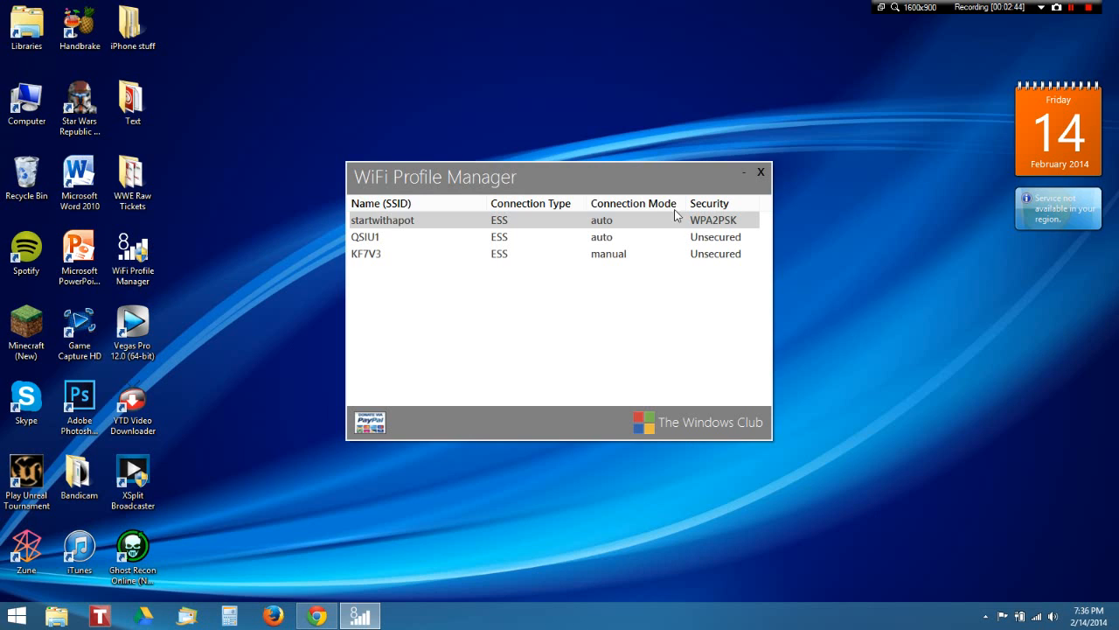
{"action": "mouse_move", "coordinate": [792, 200]}
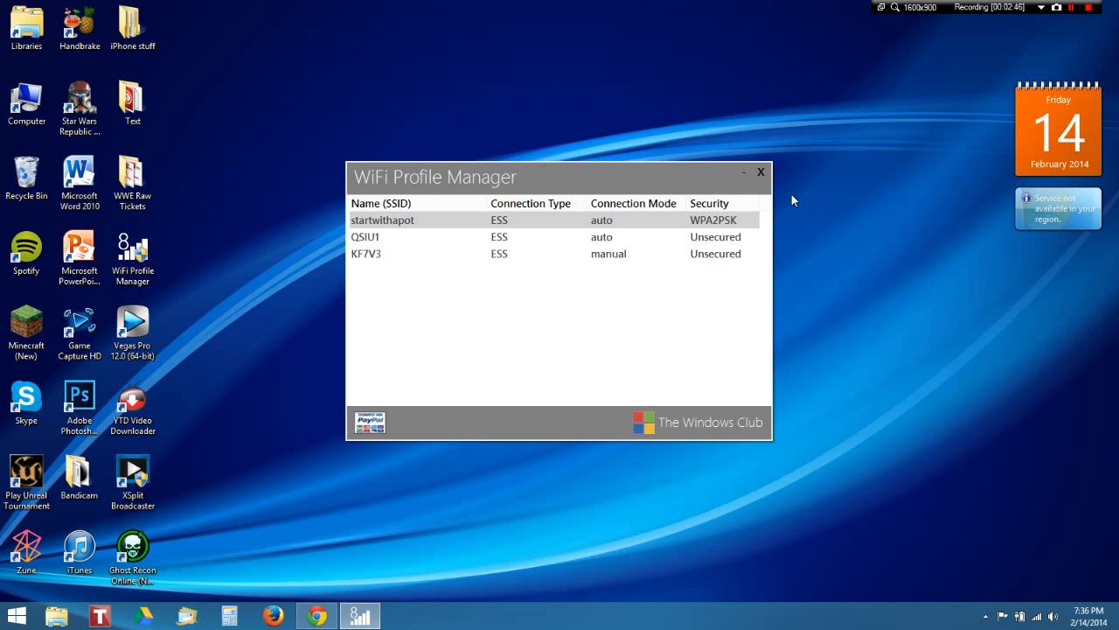
{"action": "left_click", "coordinate": [760, 172]}
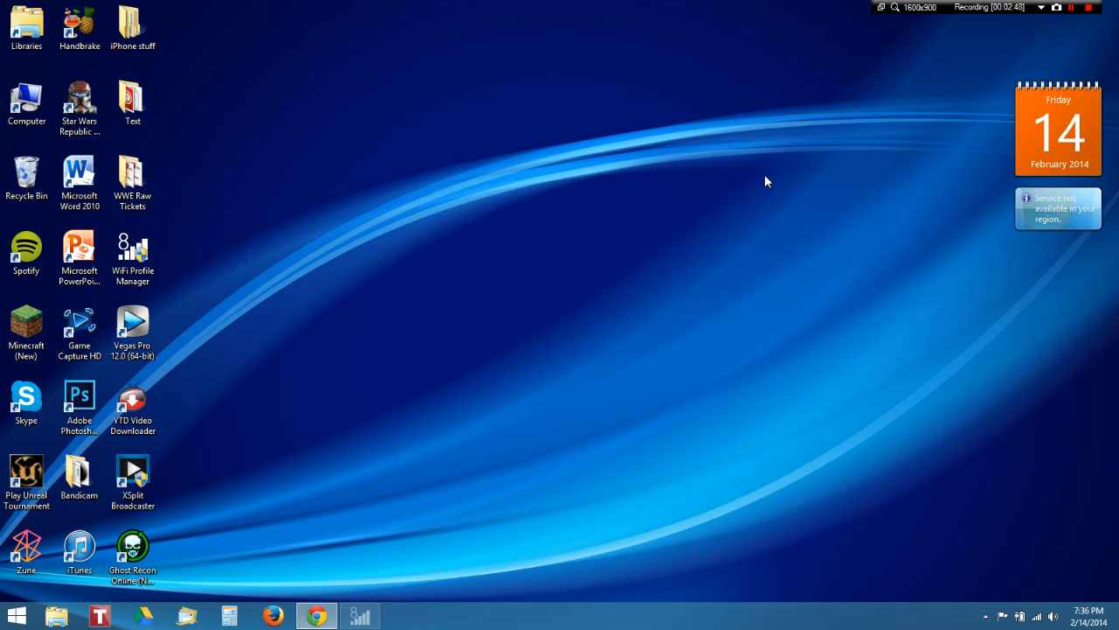
Restore the YouTube video page, scroll the comments, minimize Chrome, then restore it
{"action": "left_click", "coordinate": [317, 615]}
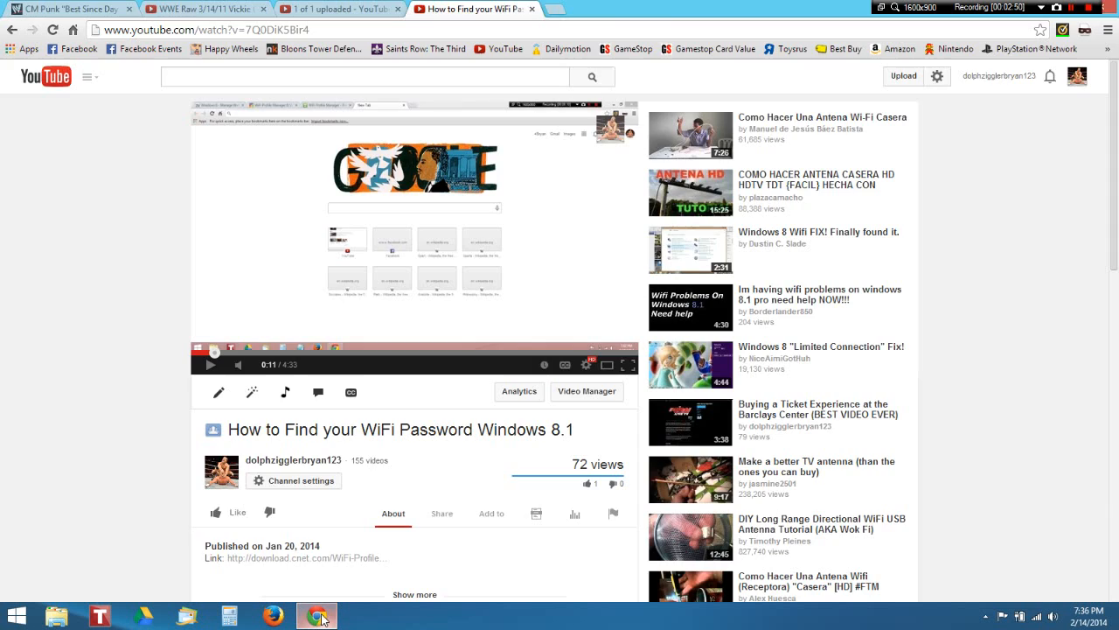
{"action": "scroll", "scroll_direction": "down", "scroll_amount": 3}
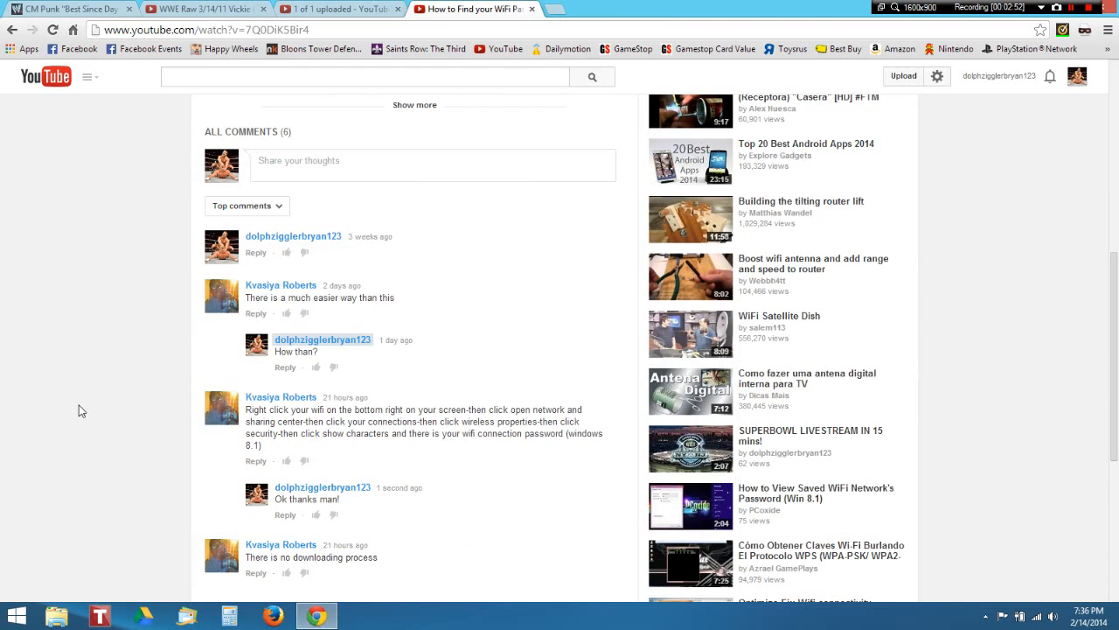
{"action": "scroll", "scroll_direction": "up", "scroll_amount": 3}
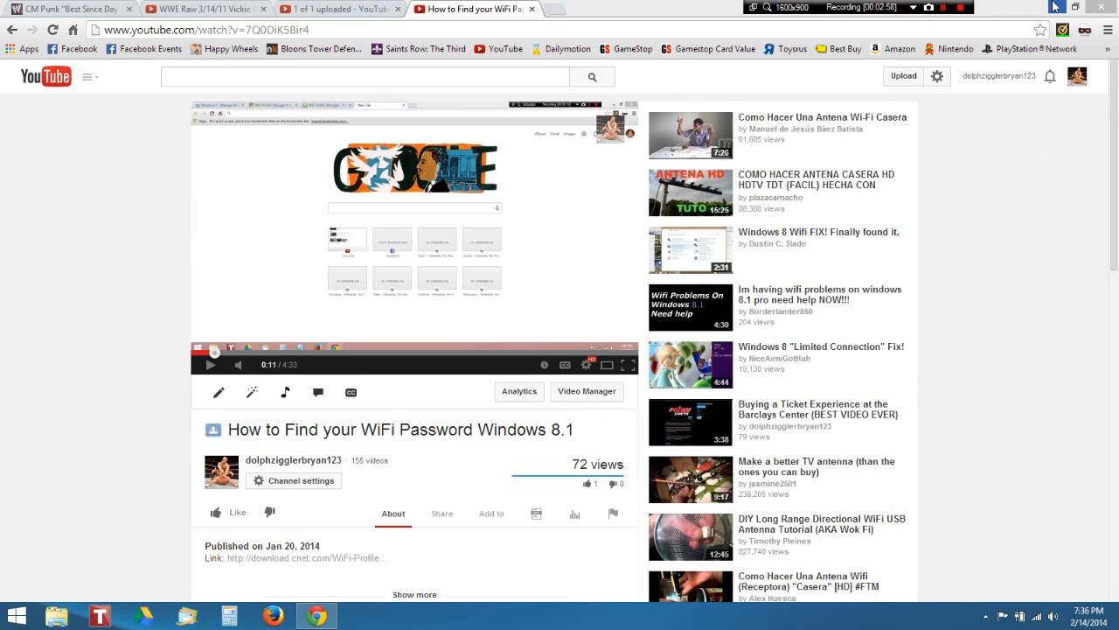
{"action": "mouse_move", "coordinate": [1069, 7]}
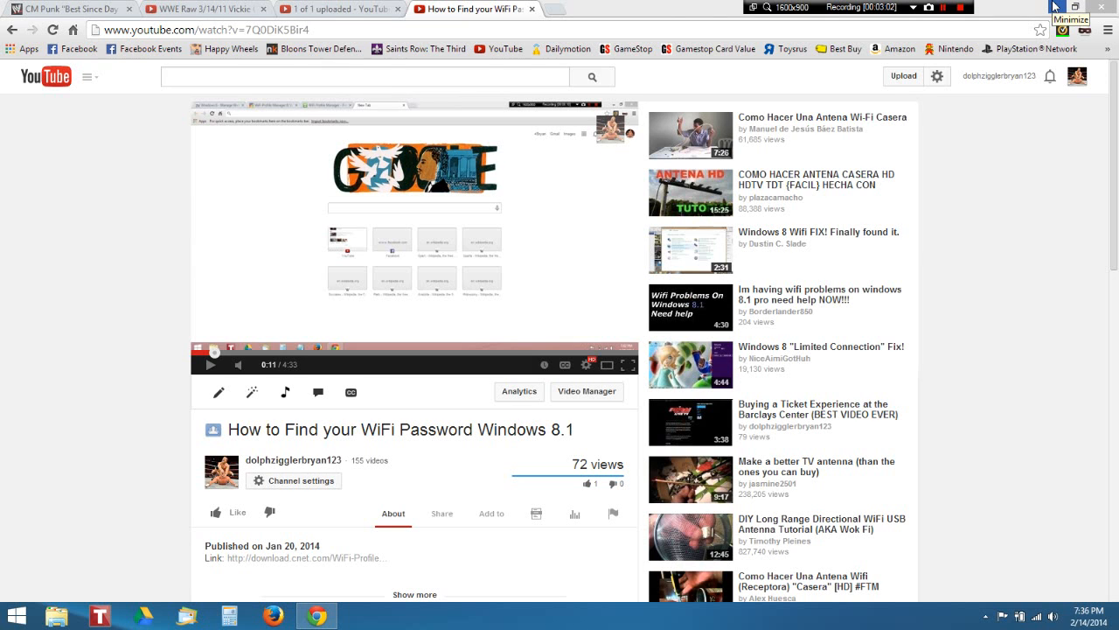
{"action": "left_click", "coordinate": [1054, 6]}
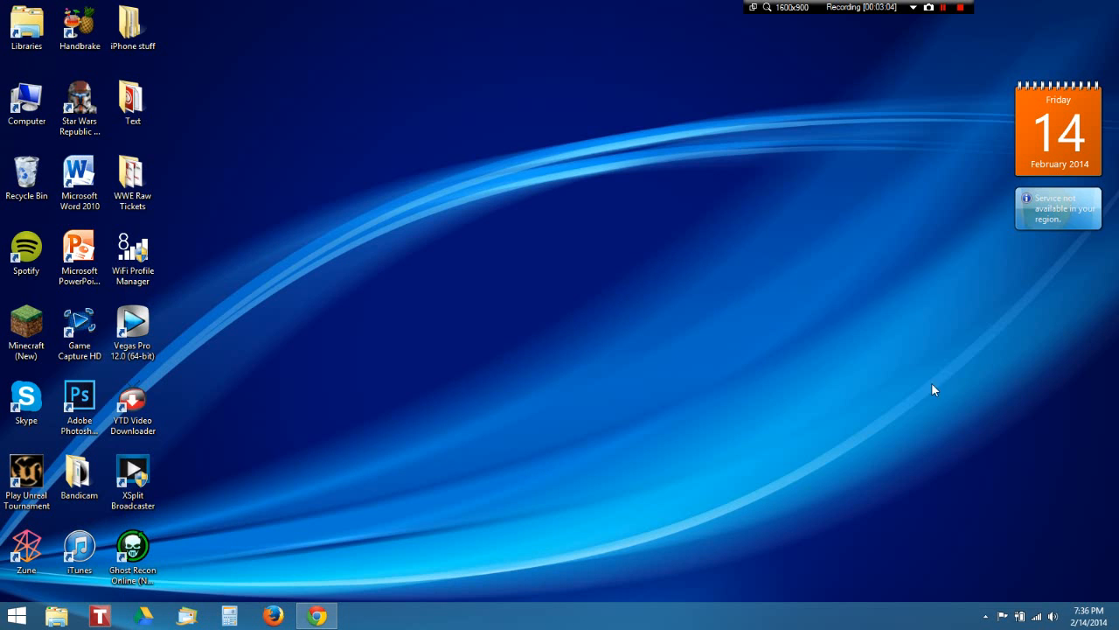
{"action": "mouse_move", "coordinate": [206, 383]}
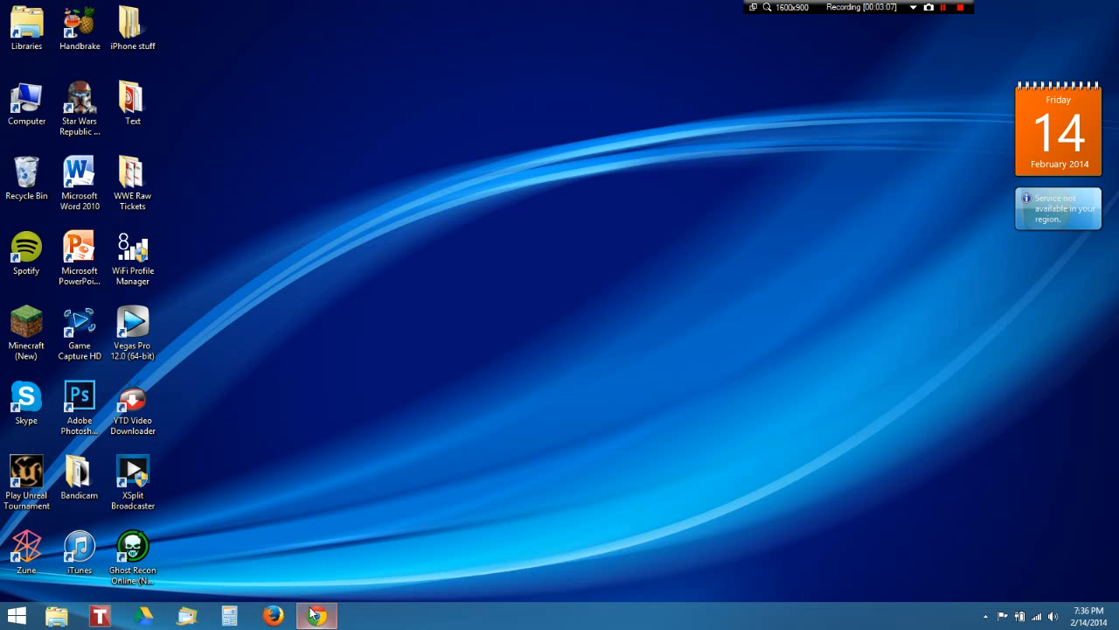
{"action": "left_click", "coordinate": [315, 616]}
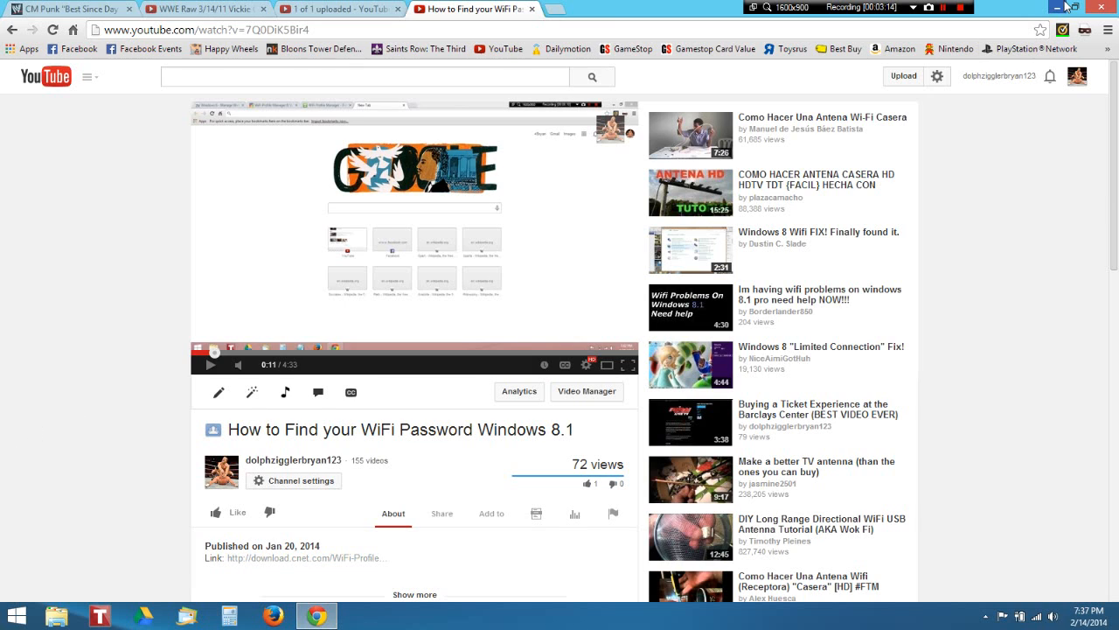
{"action": "mouse_move", "coordinate": [1089, 7]}
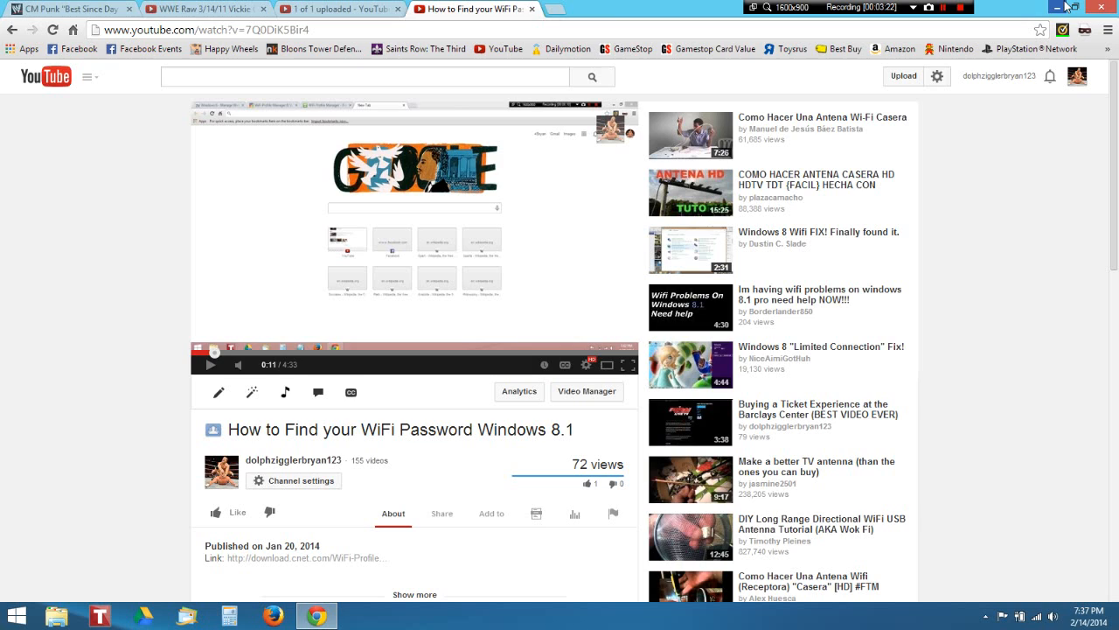
{"action": "mouse_move", "coordinate": [963, 165]}
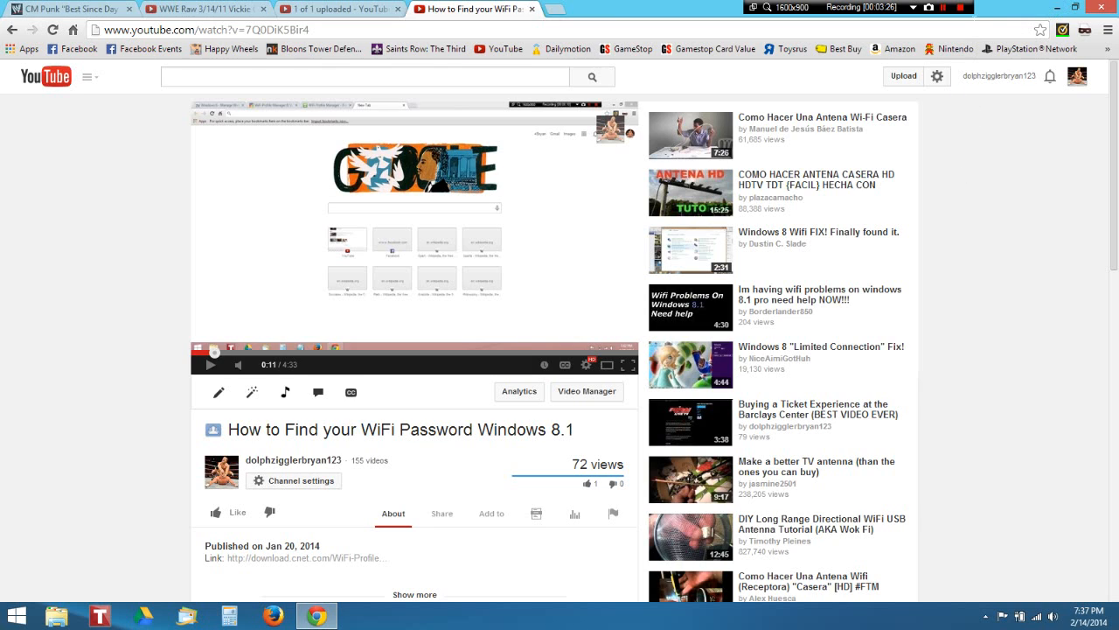
{"action": "mouse_move", "coordinate": [975, 26]}
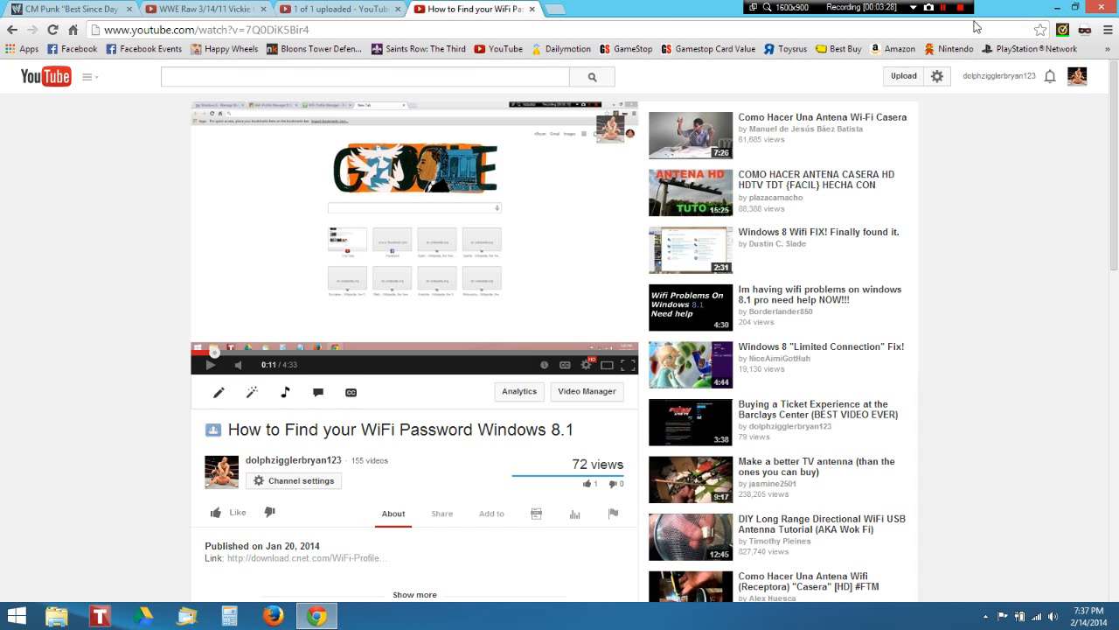